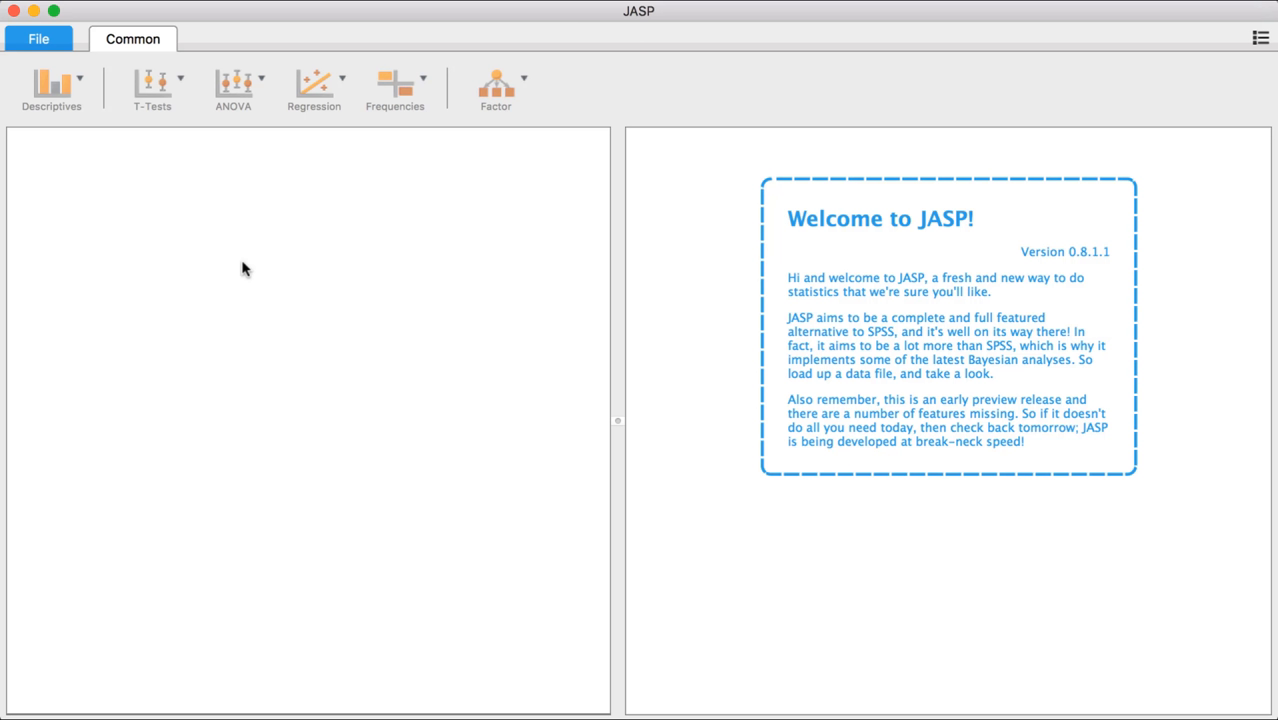
mouse_move(167, 191)
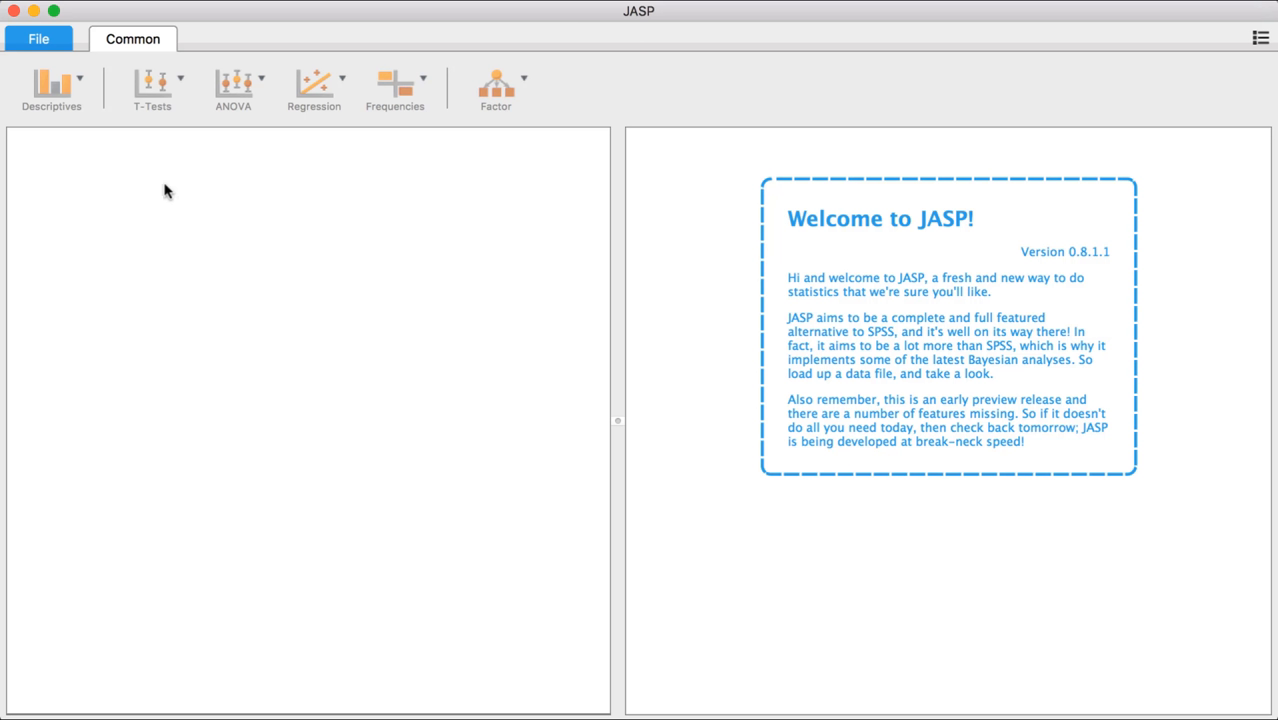
Open DataExperiment.csv from the Tutorial OSF Support folder on the computer
left_click(38, 38)
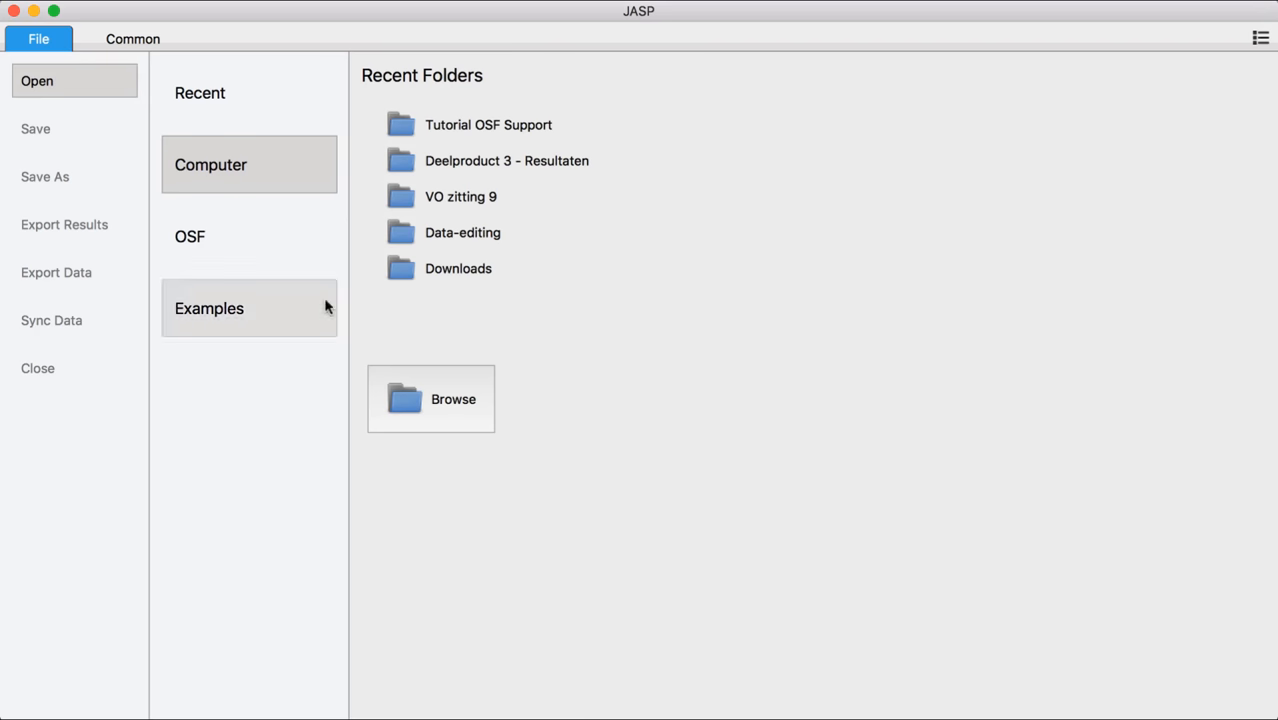
left_click(431, 399)
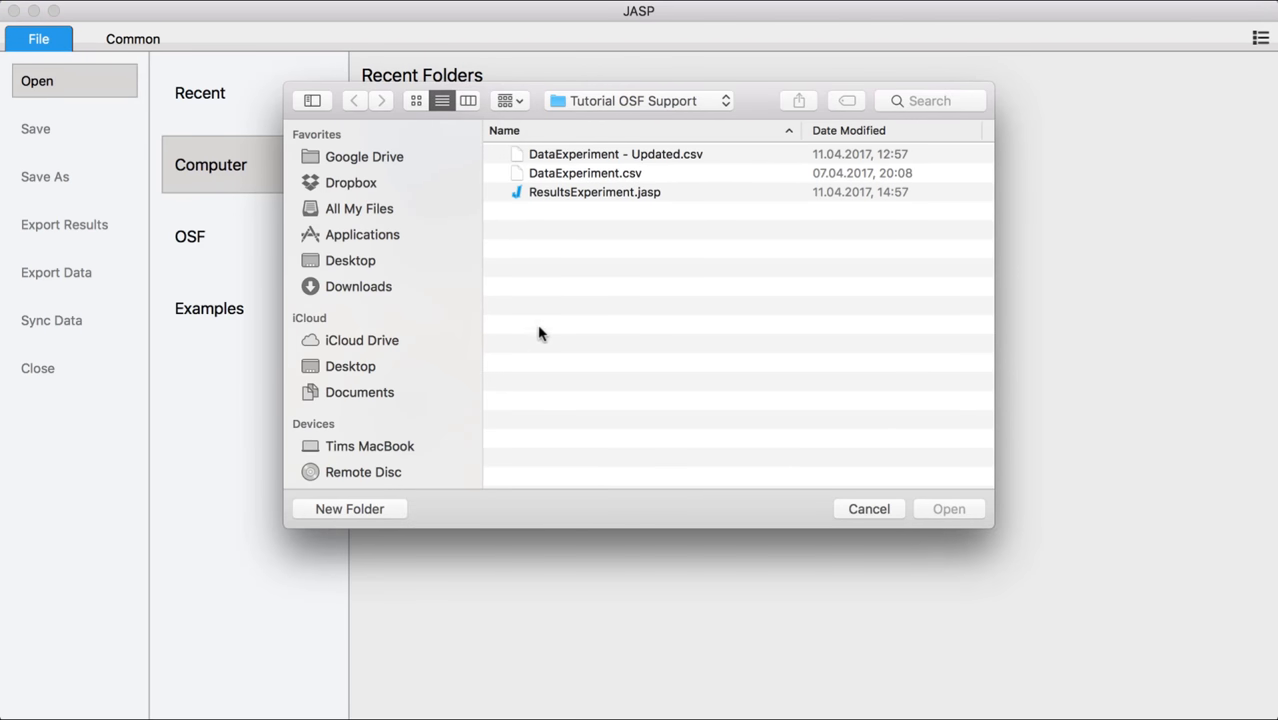
double_click(585, 172)
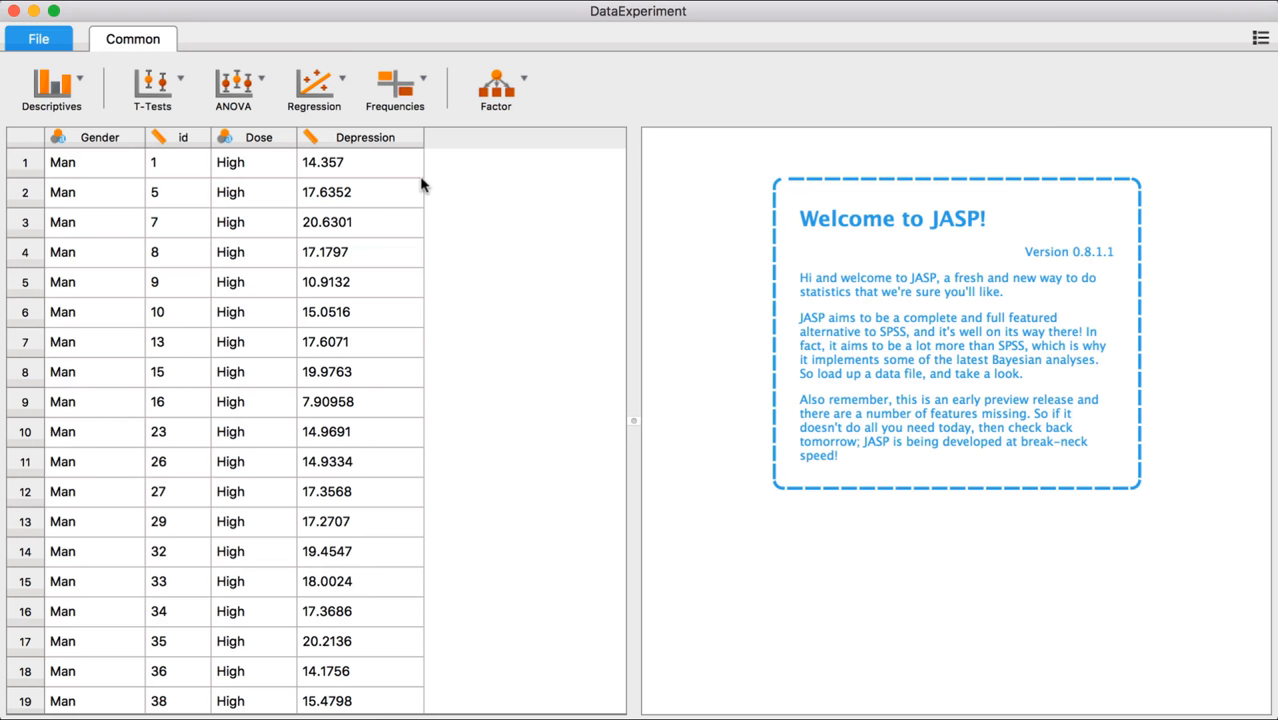
Run a Bayesian independent samples t-test of Depression with Gender as grouping variable
left_click(152, 88)
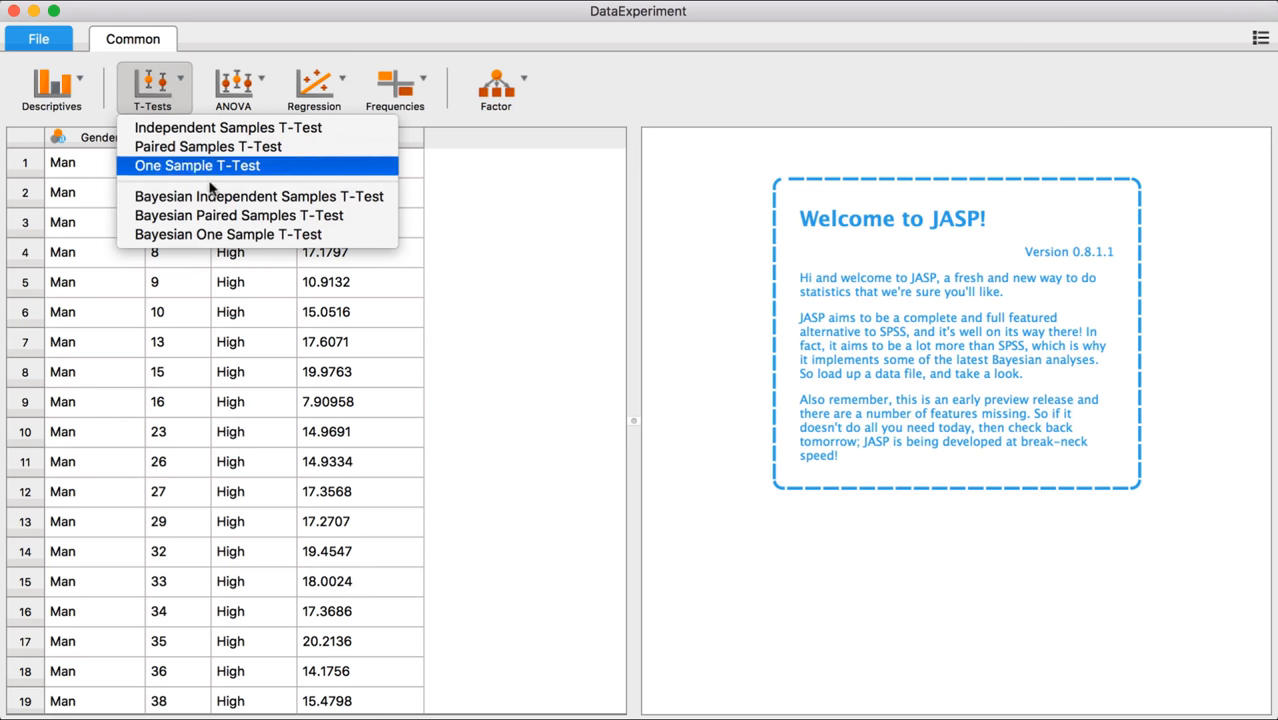
left_click(259, 196)
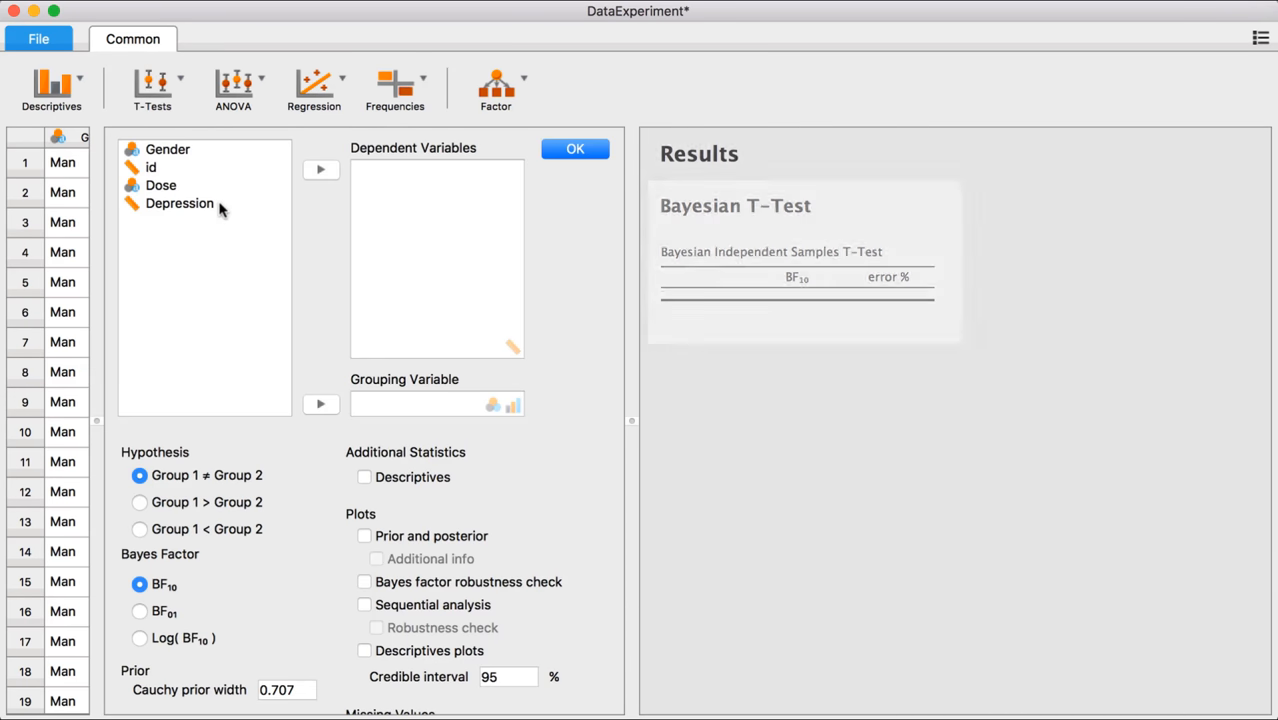
left_click(167, 148)
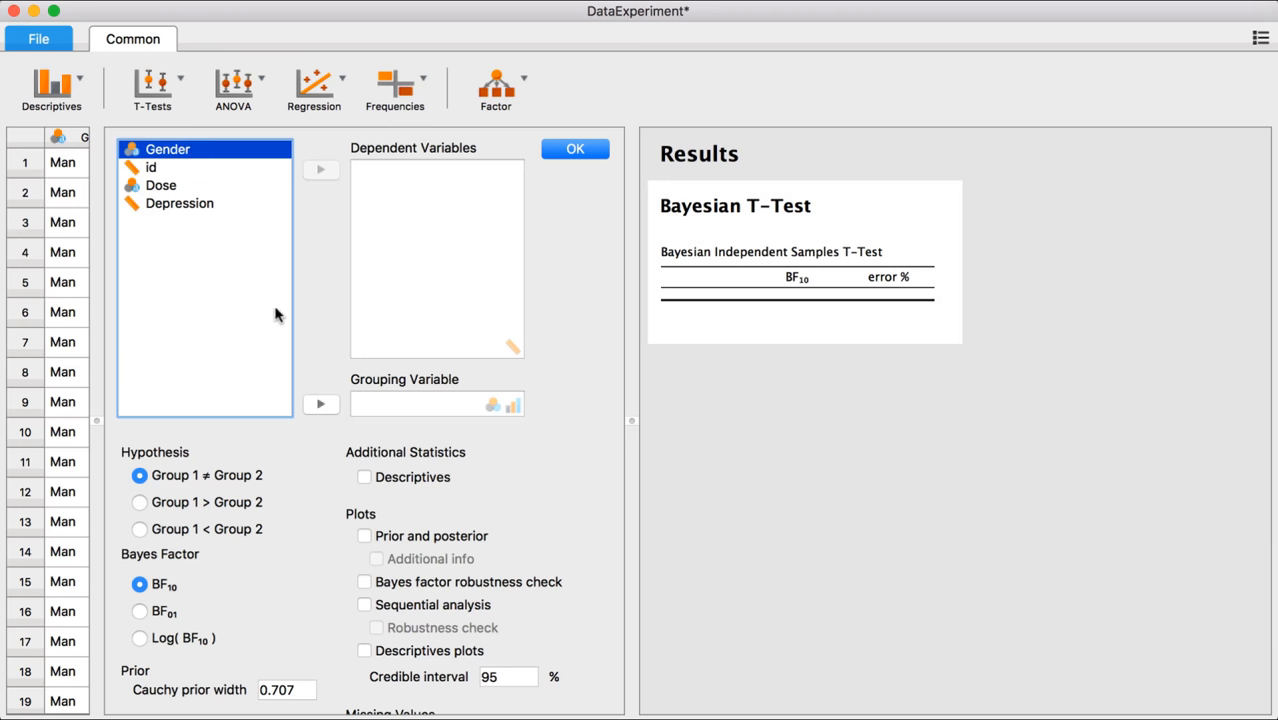
left_click_drag(168, 149, 420, 400)
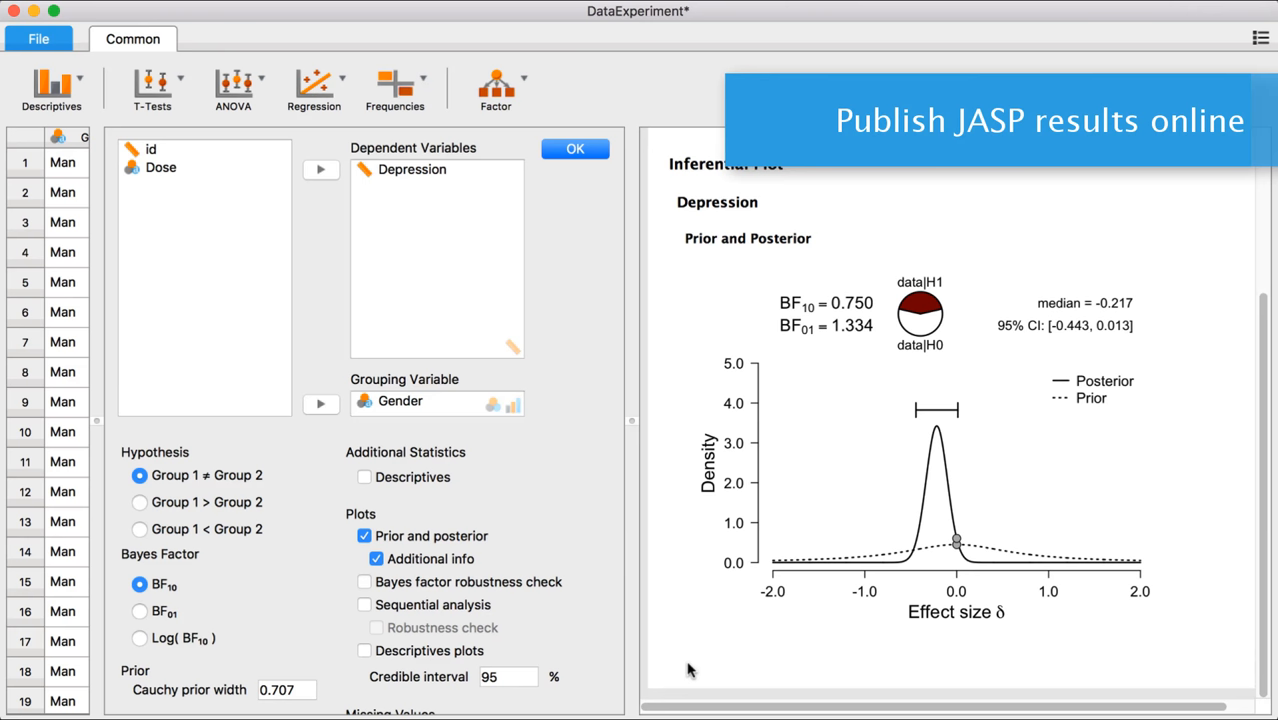
mouse_move(600, 344)
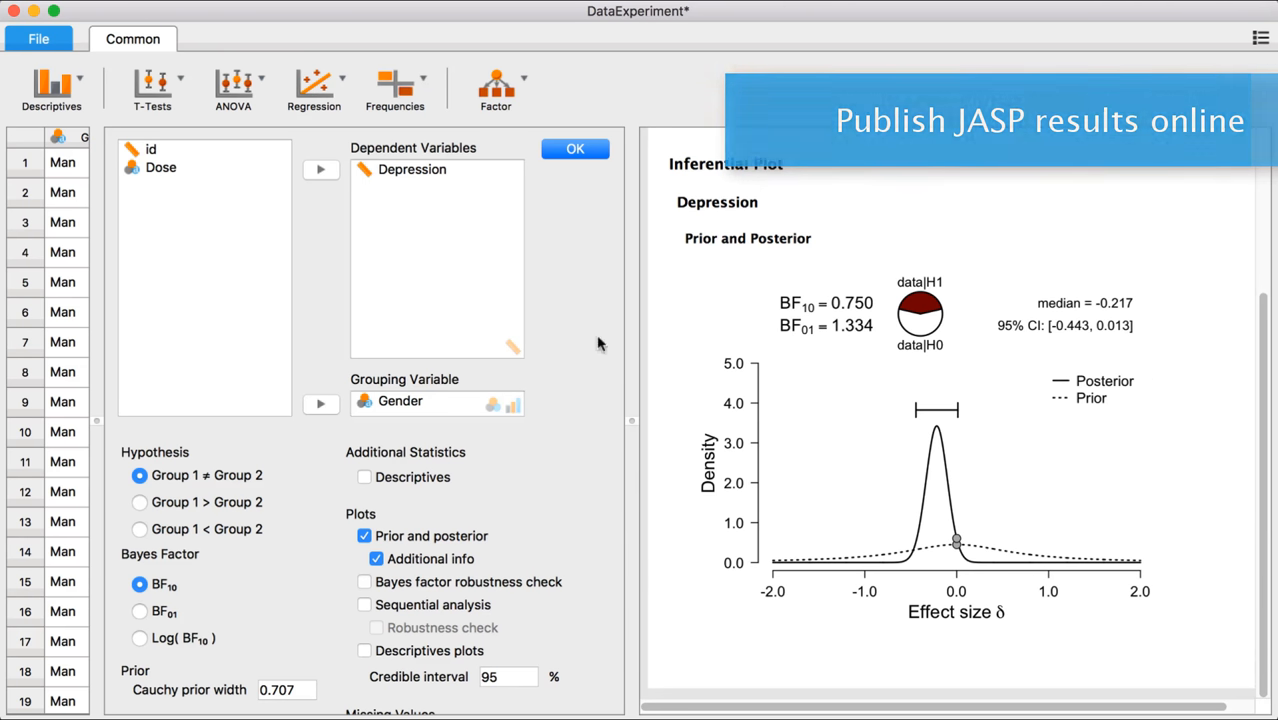
Log in to OSF and save the results as ResultsExperiment.jasp in osfstorage
left_click(38, 38)
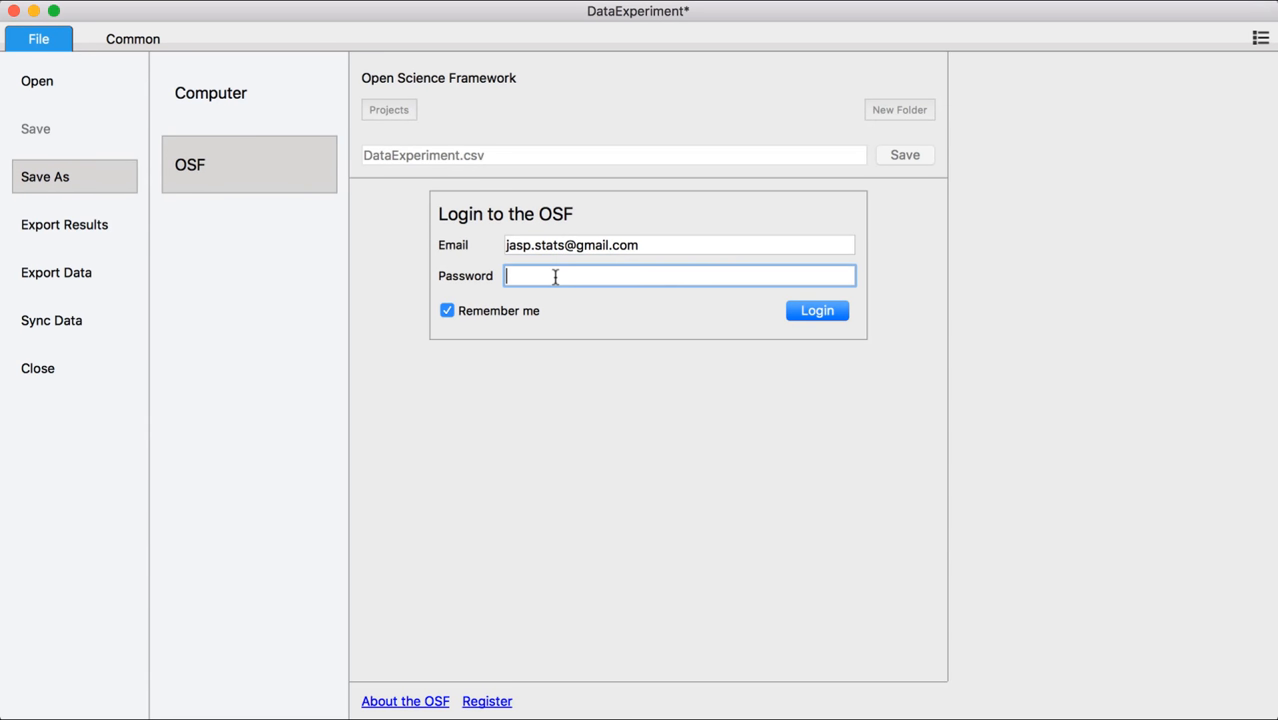
type("••")
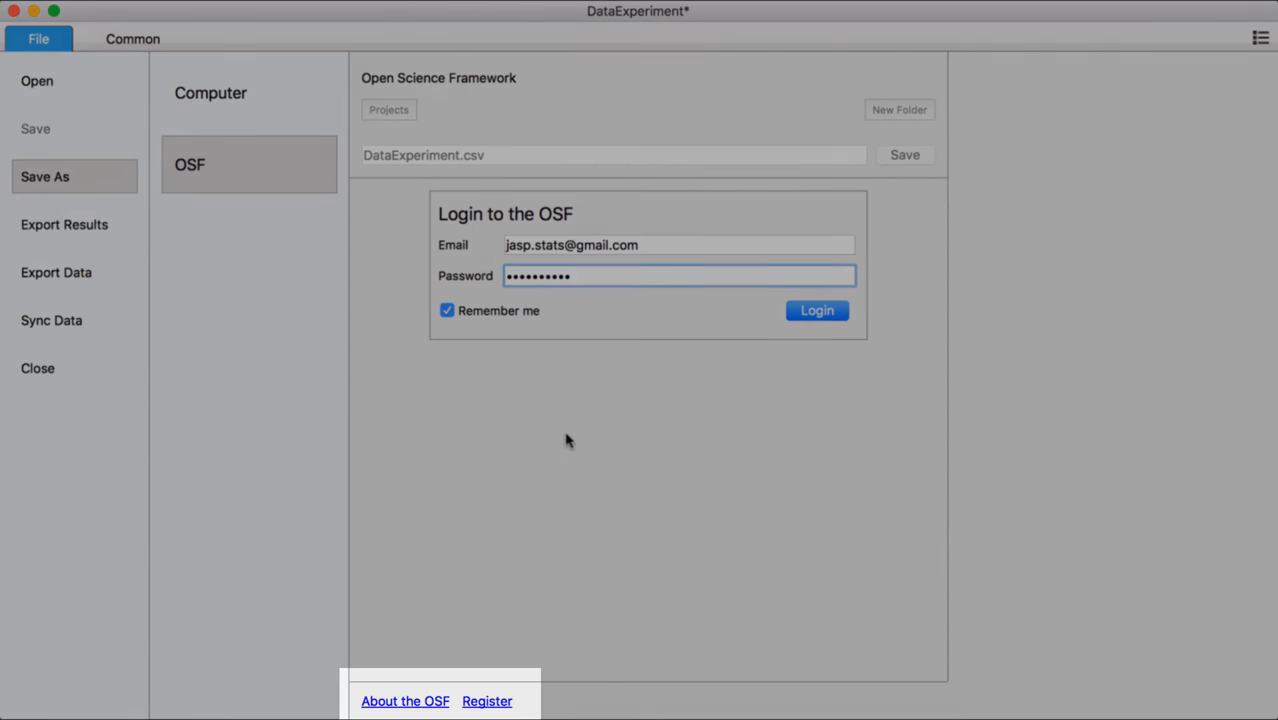
left_click(817, 310)
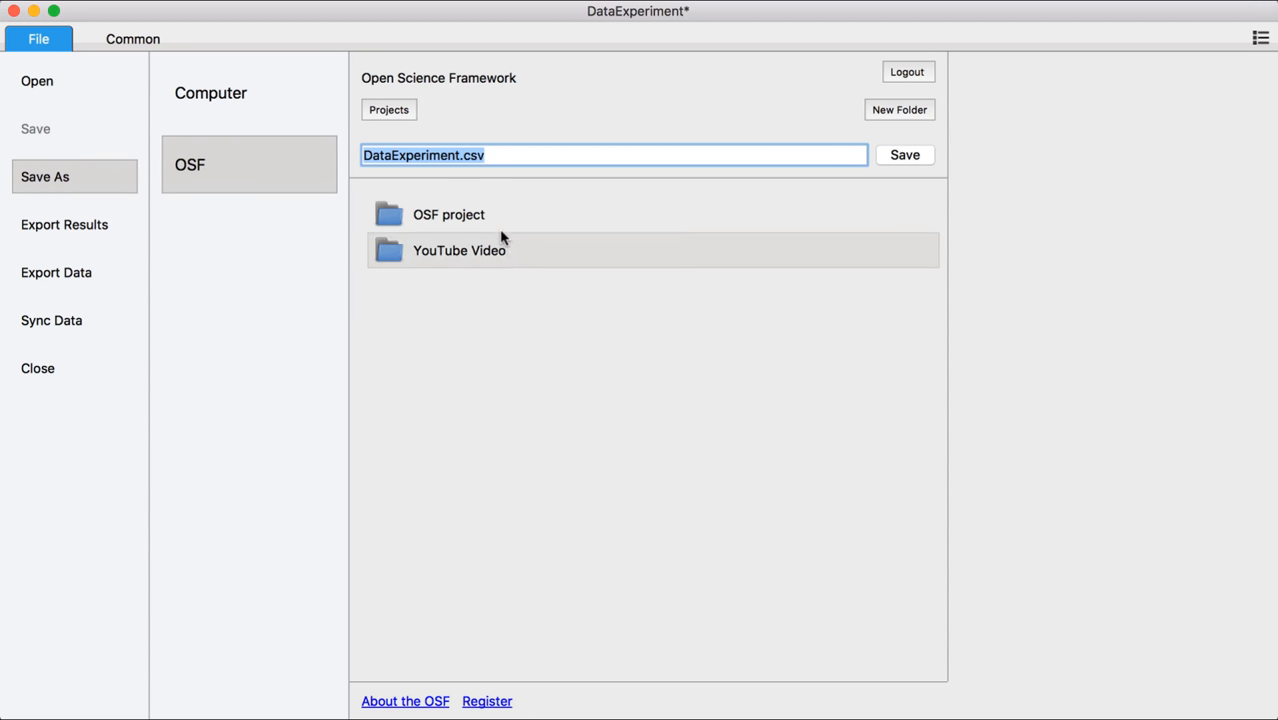
double_click(448, 214)
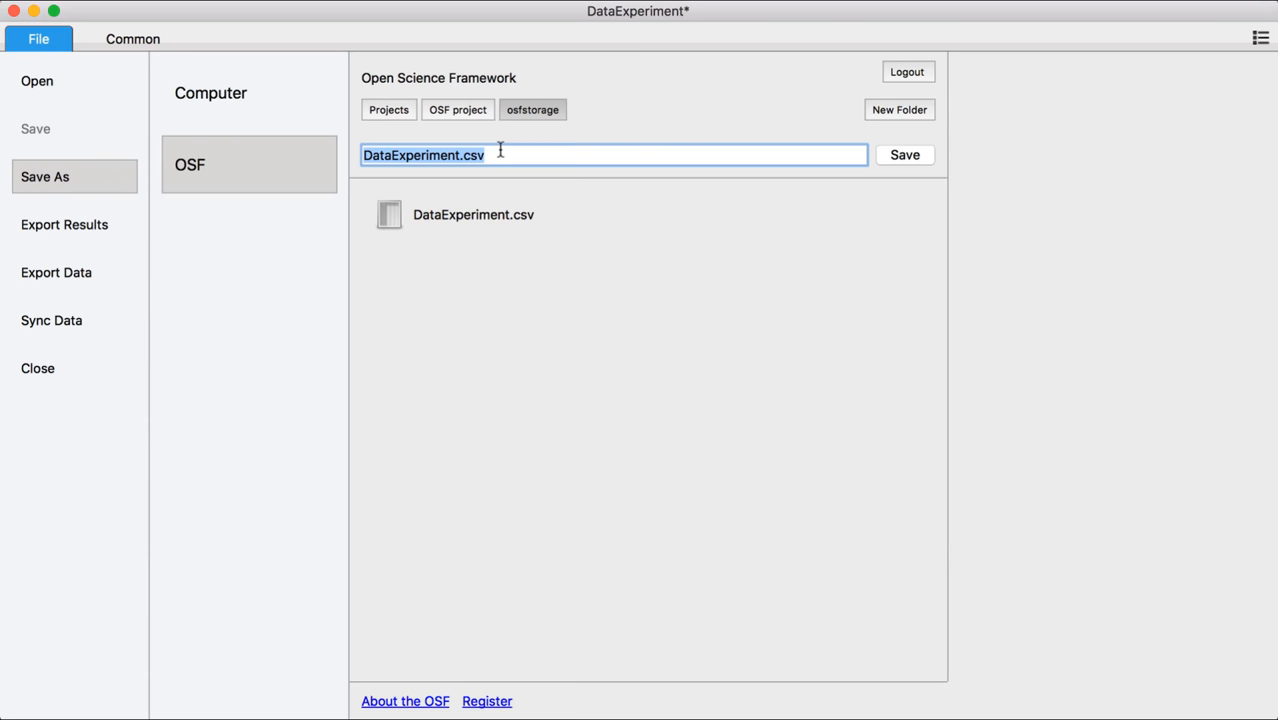
type("ResultsExperim")
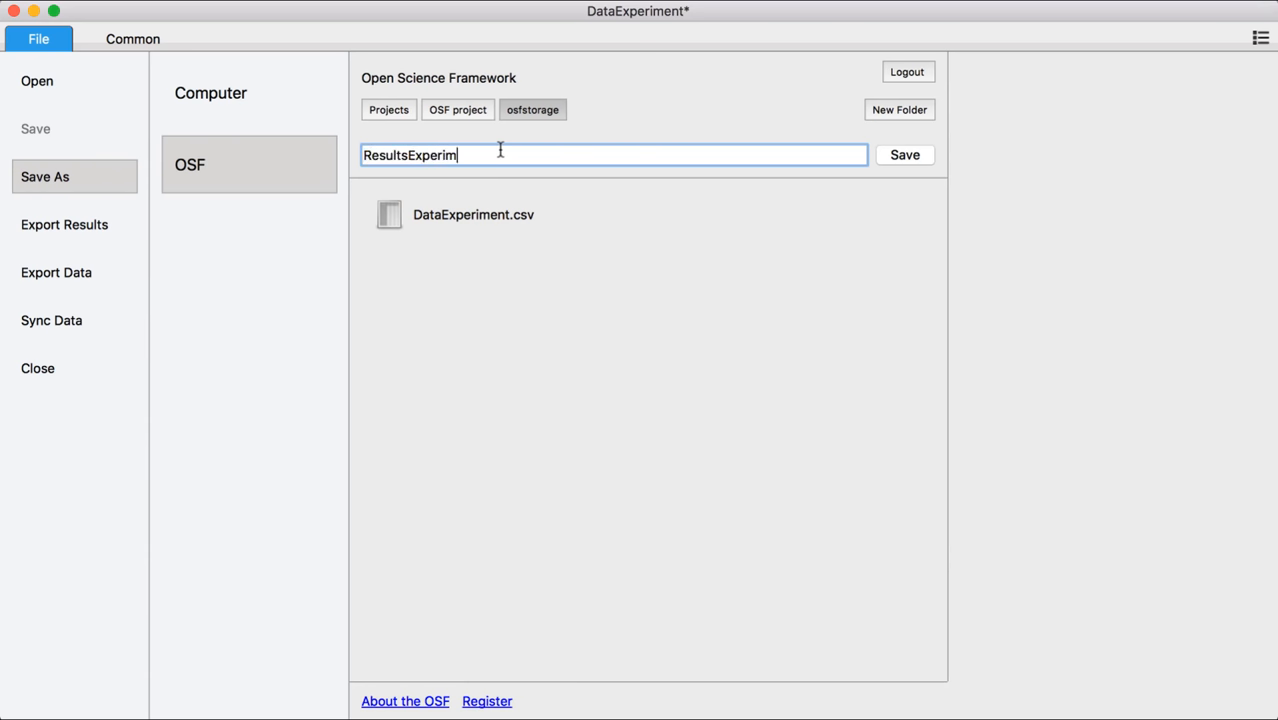
left_click(903, 154)
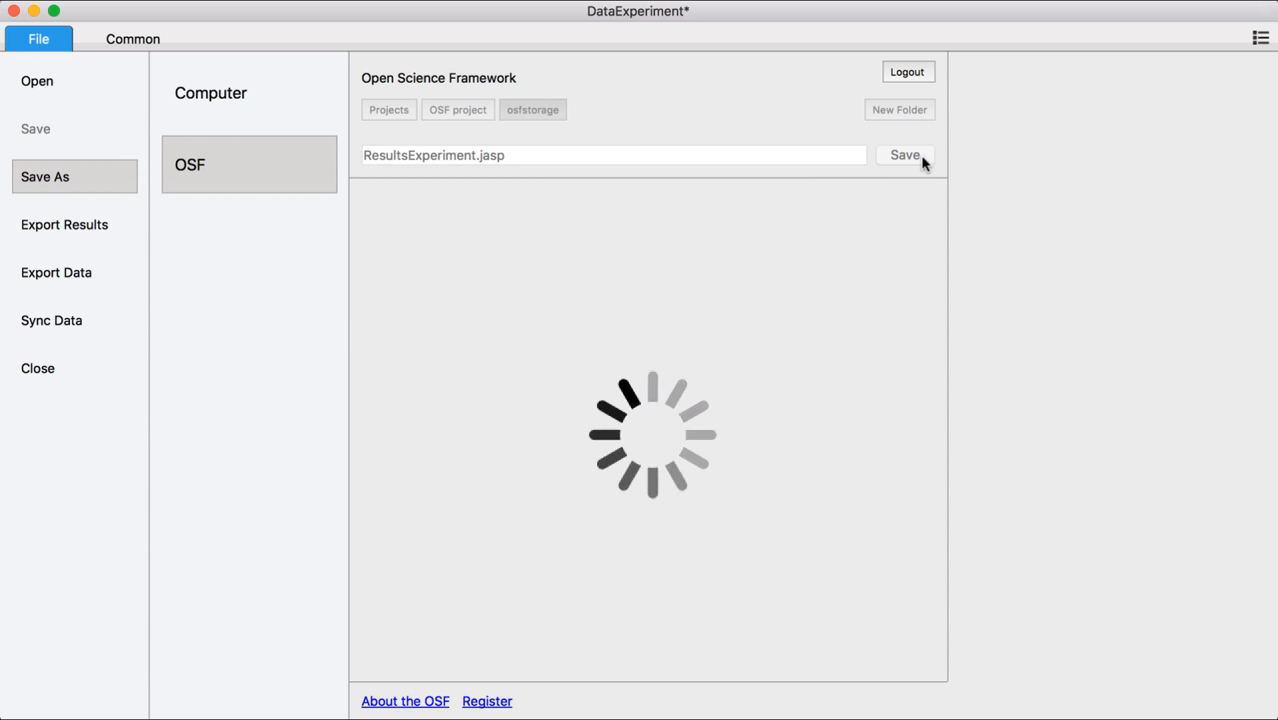
left_click(904, 154)
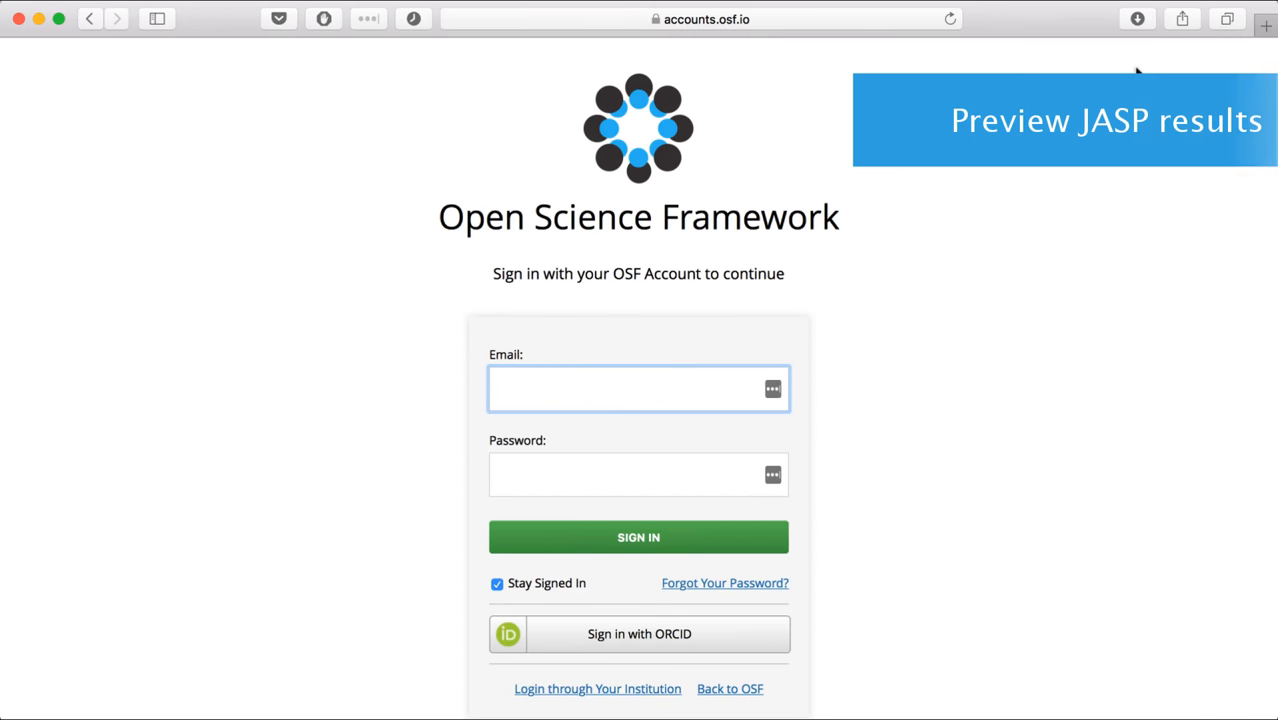
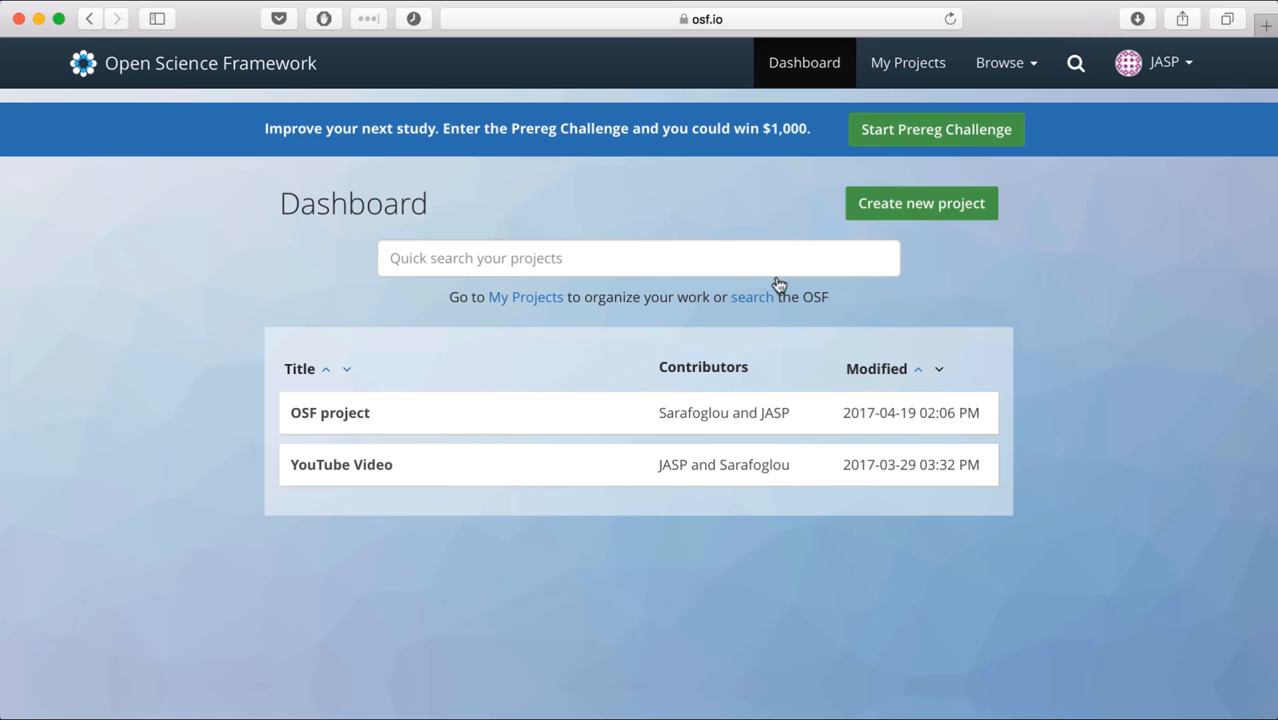
Sign in to osf.io and preview ResultsExperiment.jasp in the OSF project's storage
left_click(330, 412)
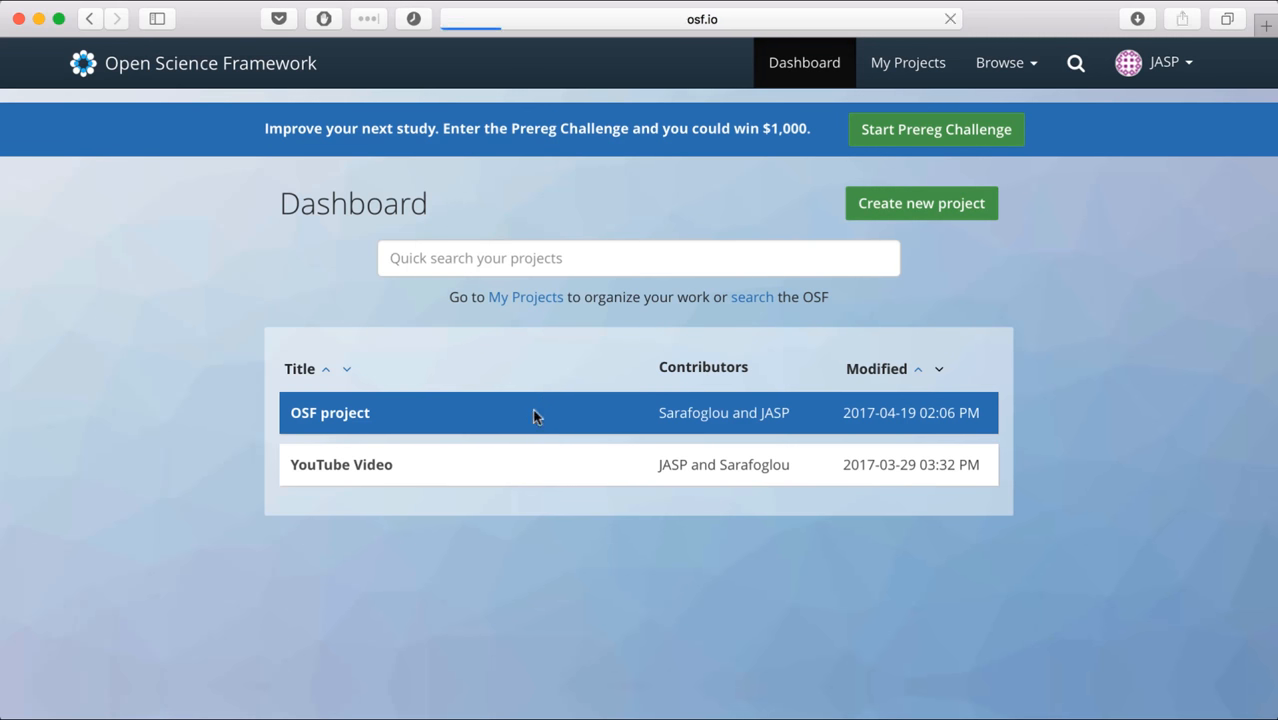
left_click(330, 412)
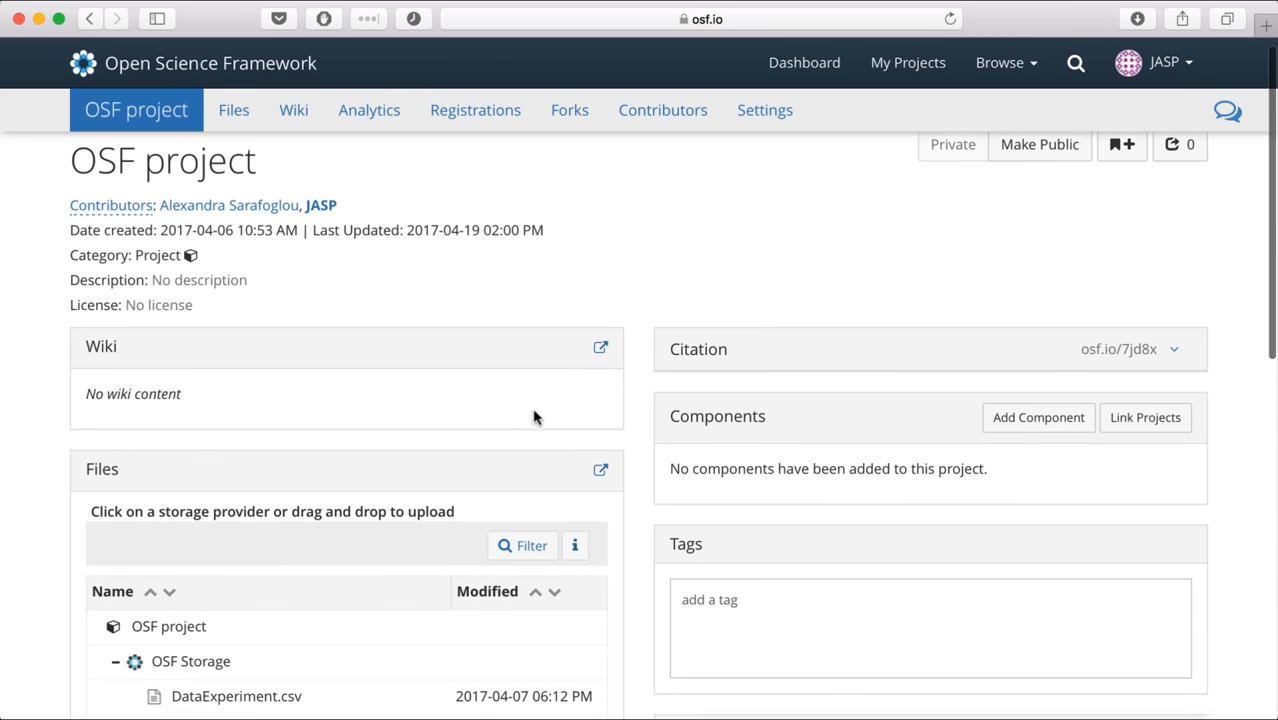
scroll("down", 3)
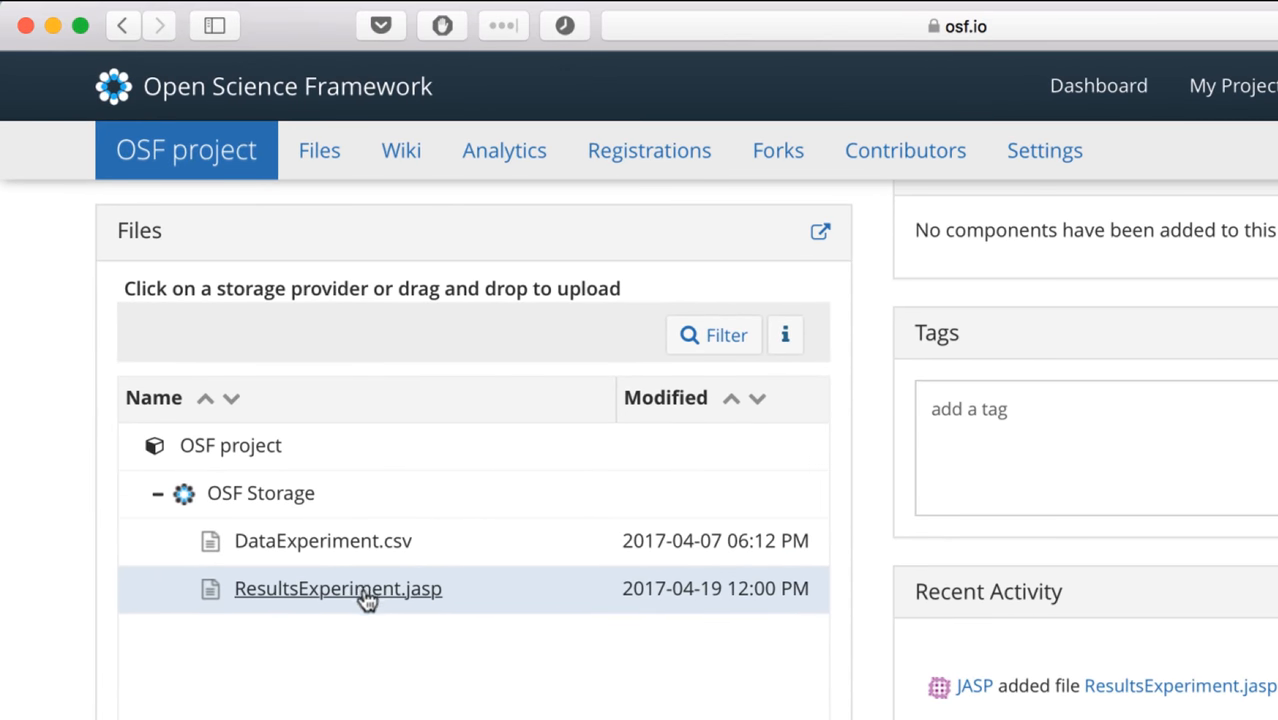
left_click(337, 588)
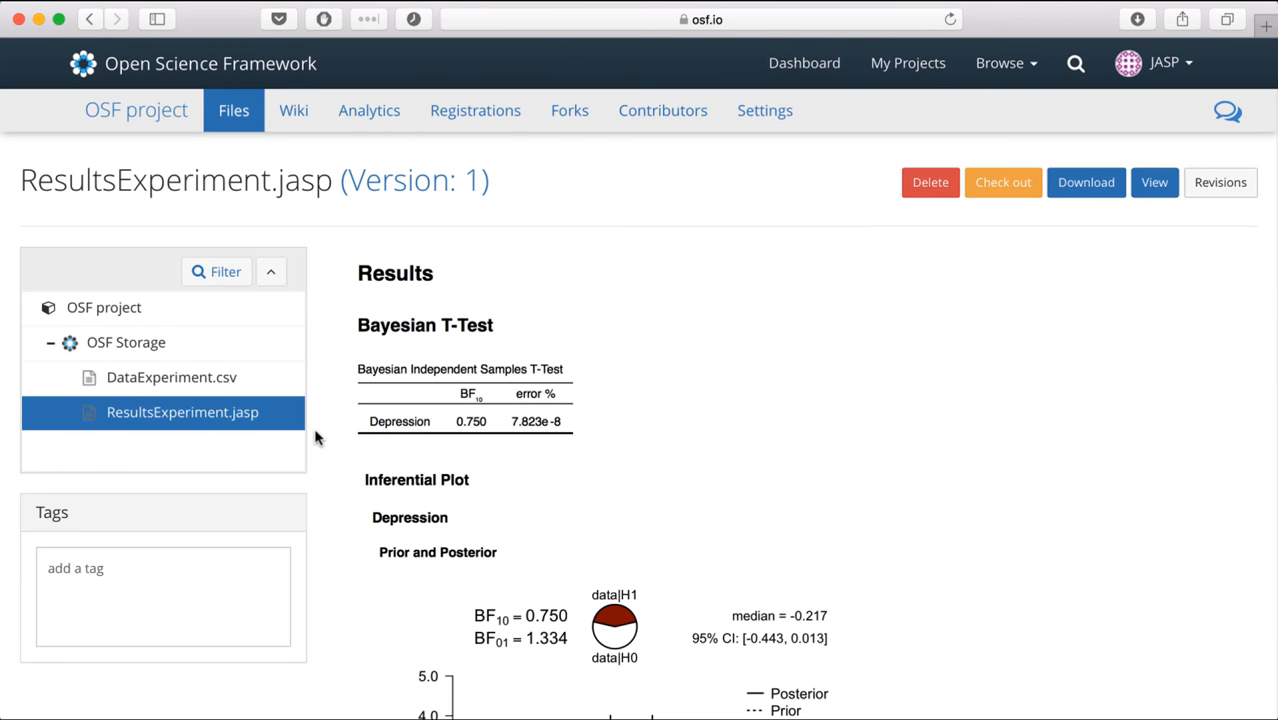
Scroll through the previewed t-test table, inferential plot and descriptives
scroll("down", 3)
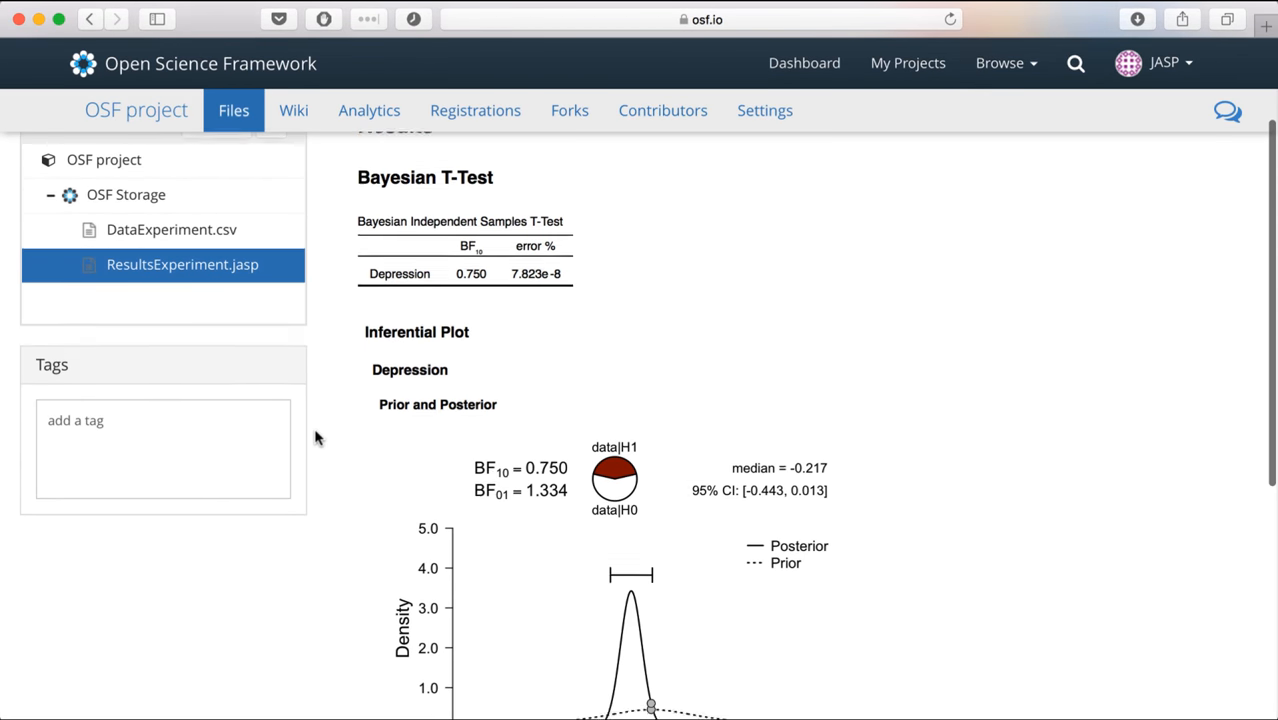
scroll("down", 3)
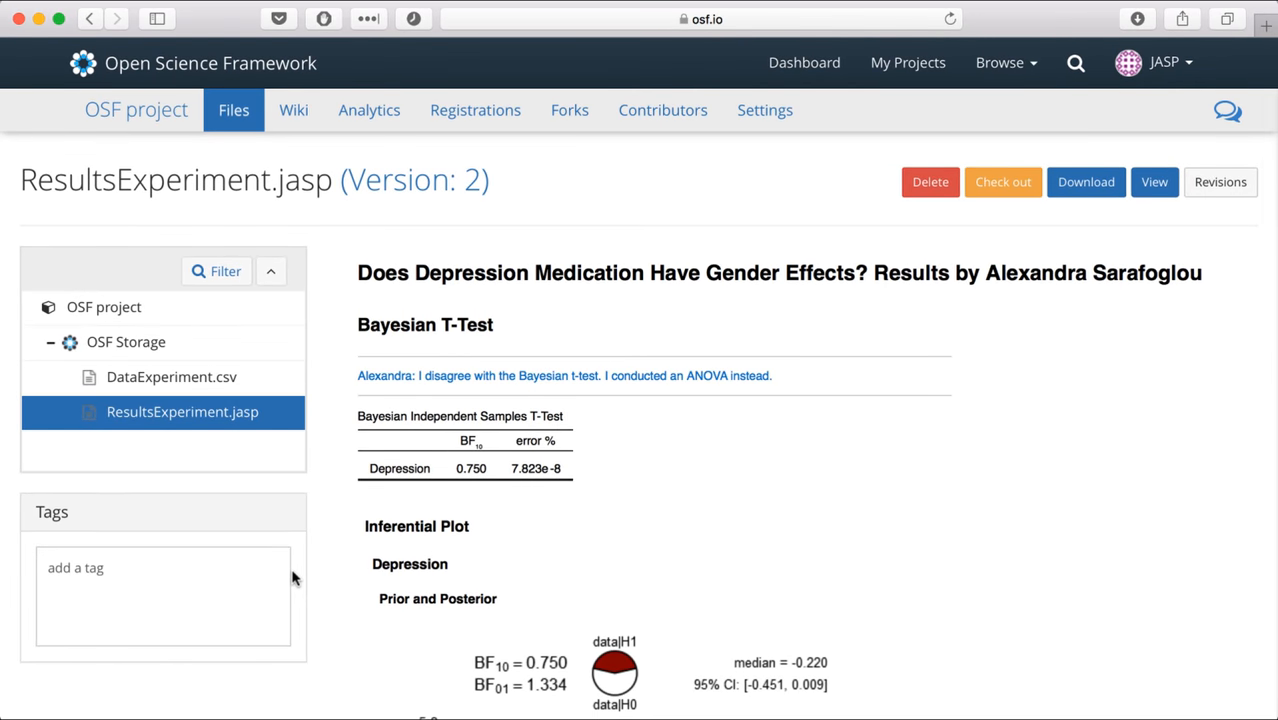
scroll("down", 3)
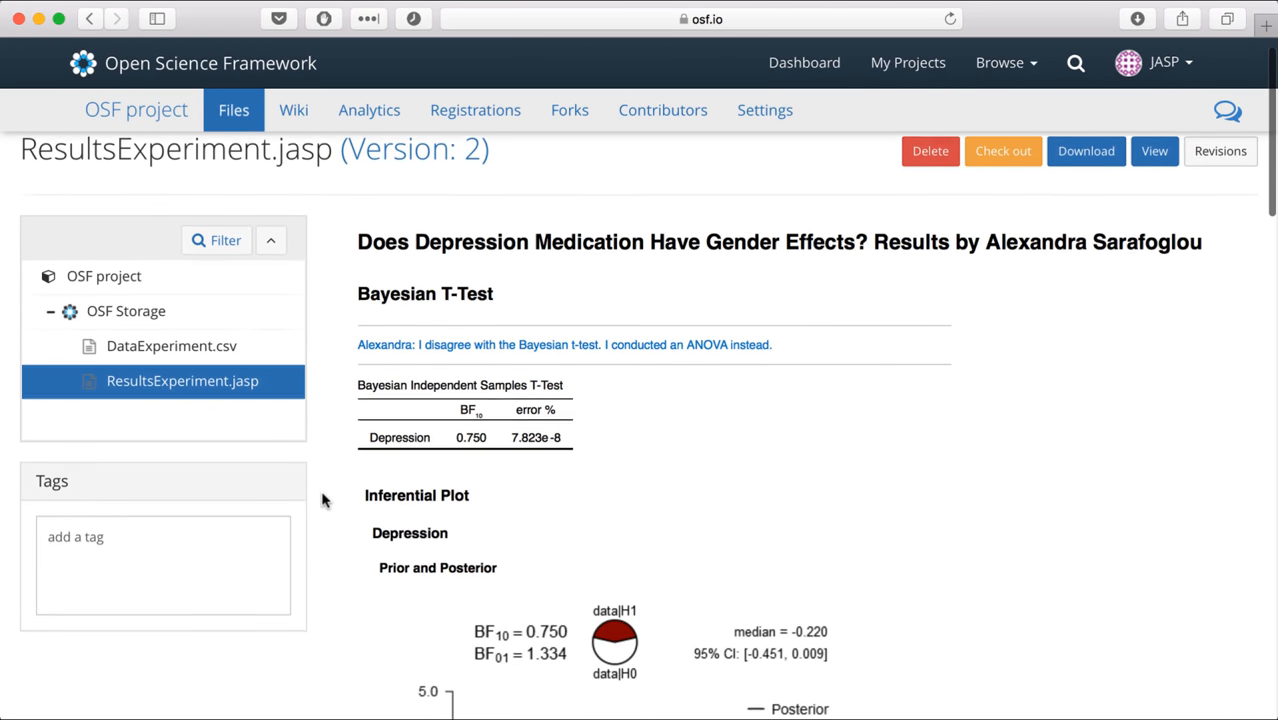
scroll("down", 3)
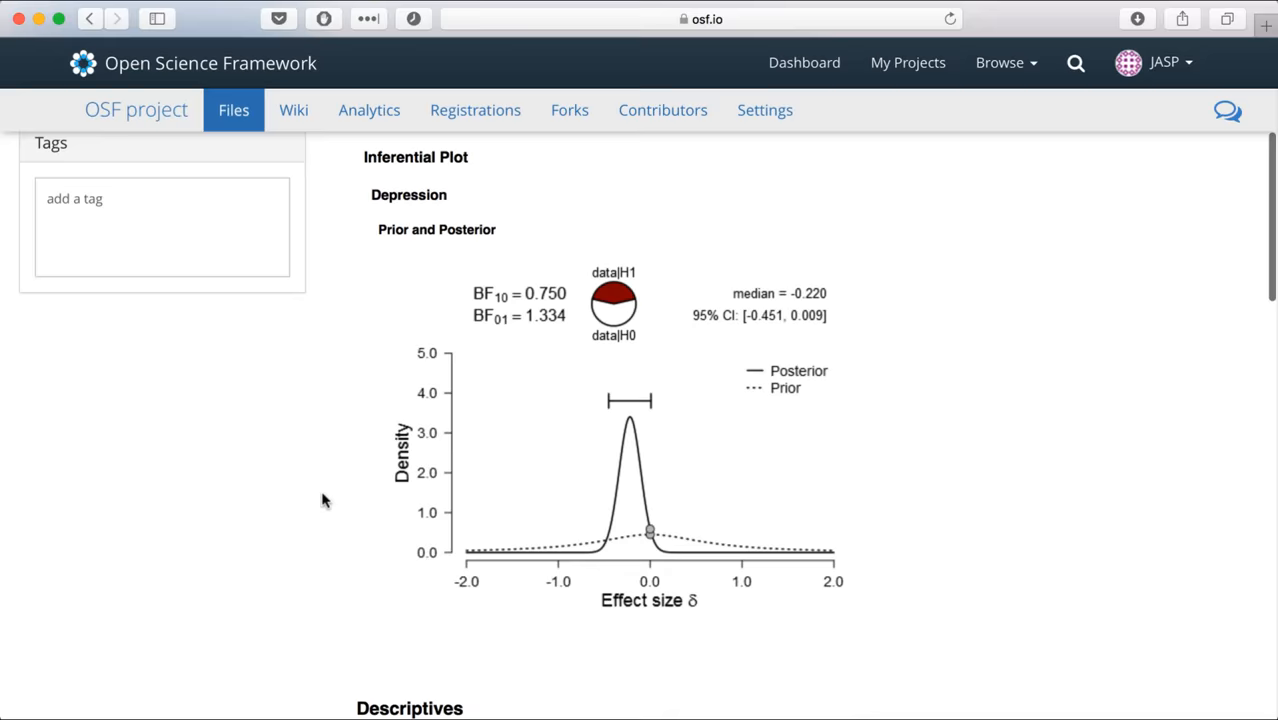
scroll("down", 3)
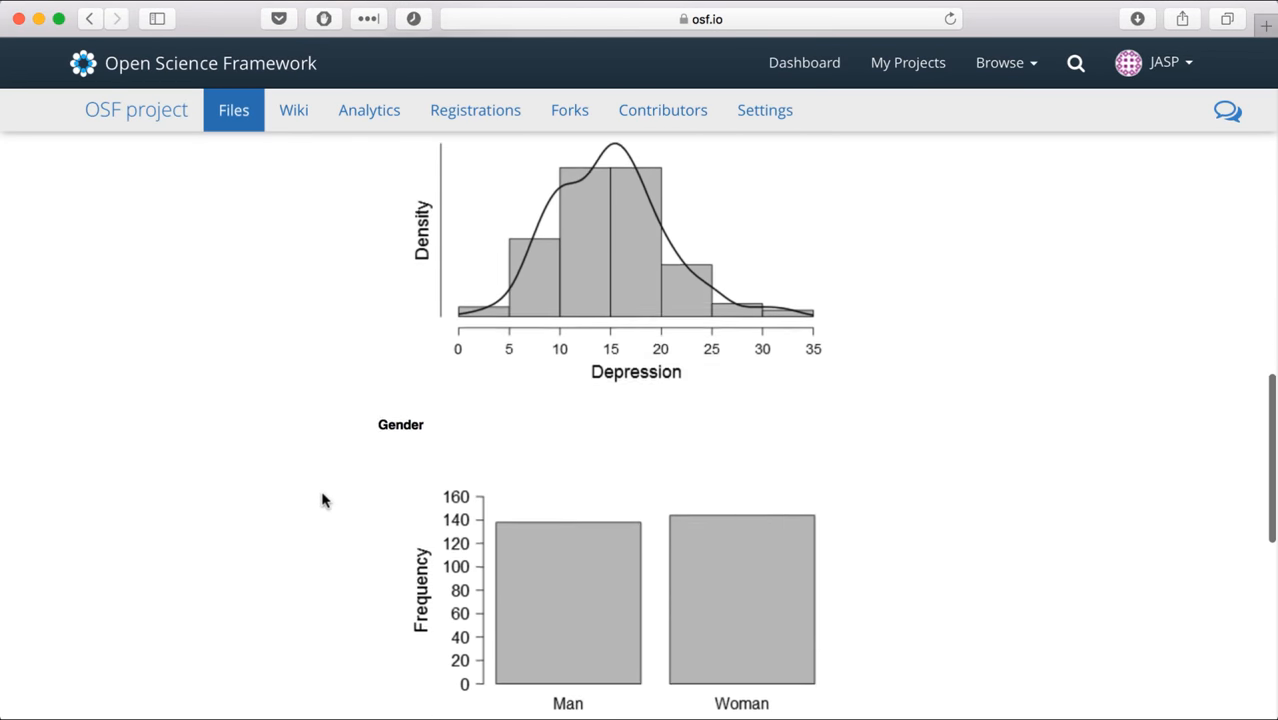
scroll("down", 3)
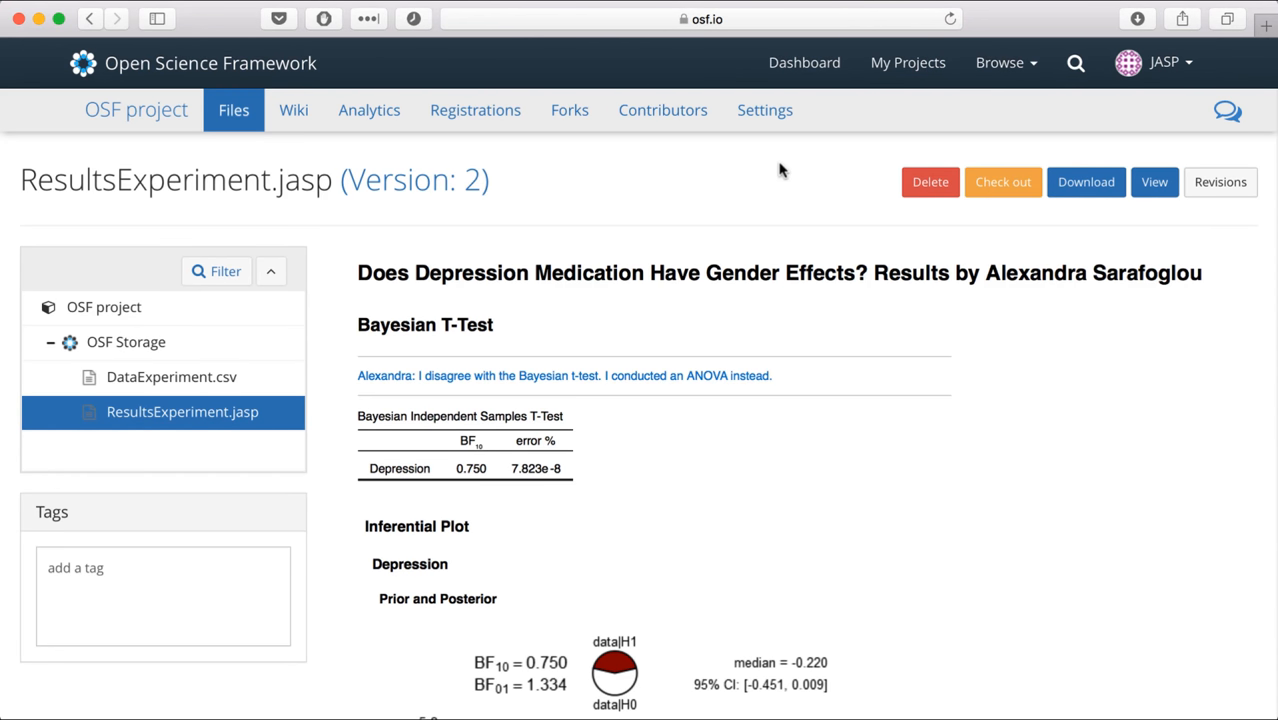
mouse_move(414, 180)
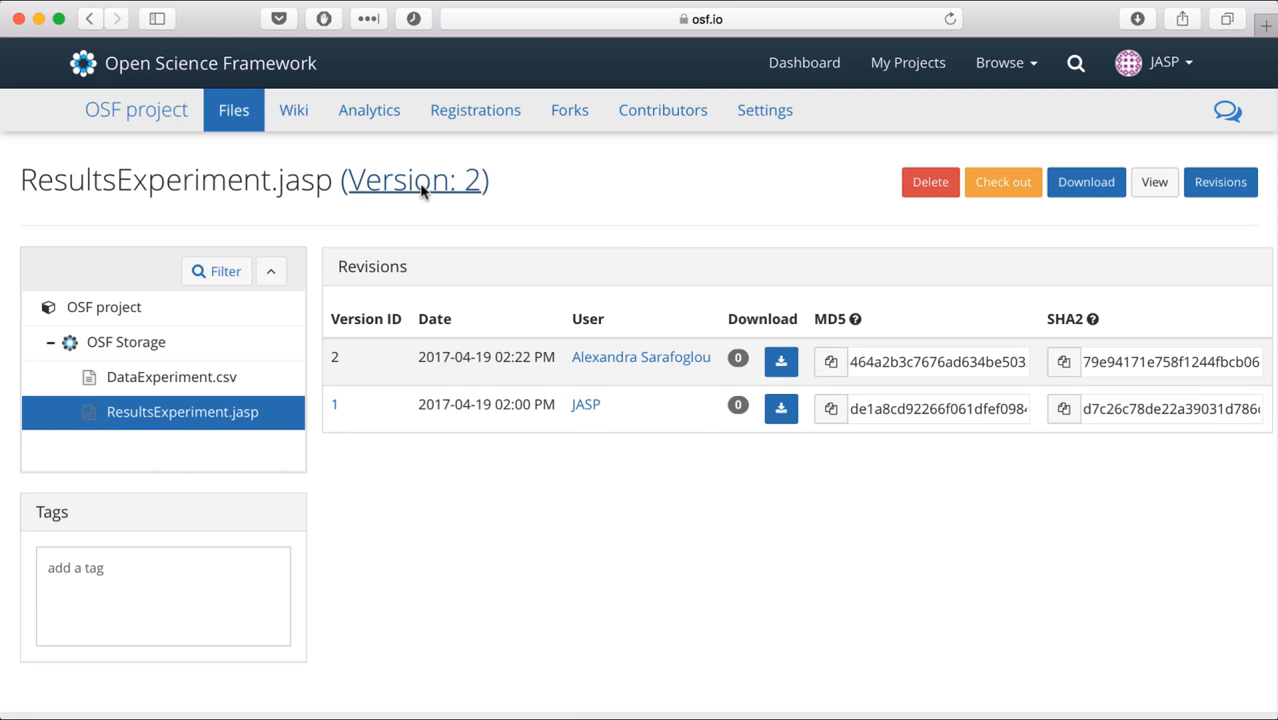
mouse_move(750, 262)
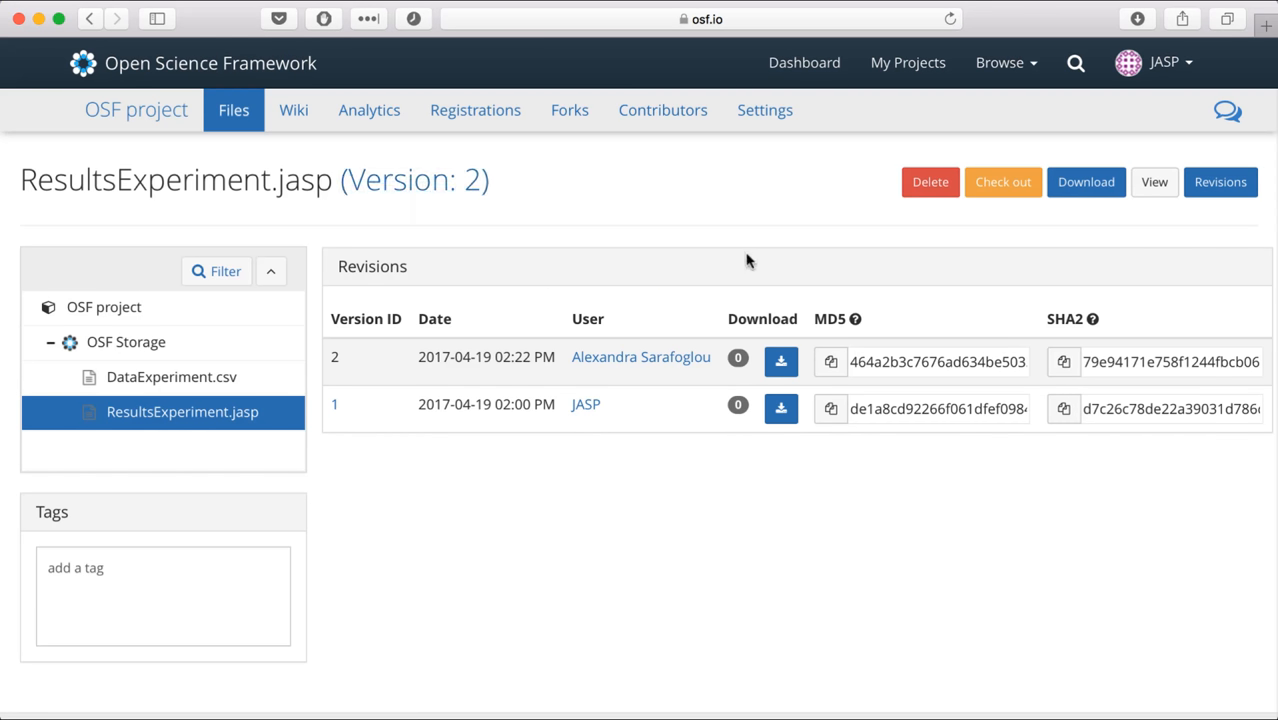
Open the Version: 2 revisions table for ResultsExperiment.jasp
left_click(781, 361)
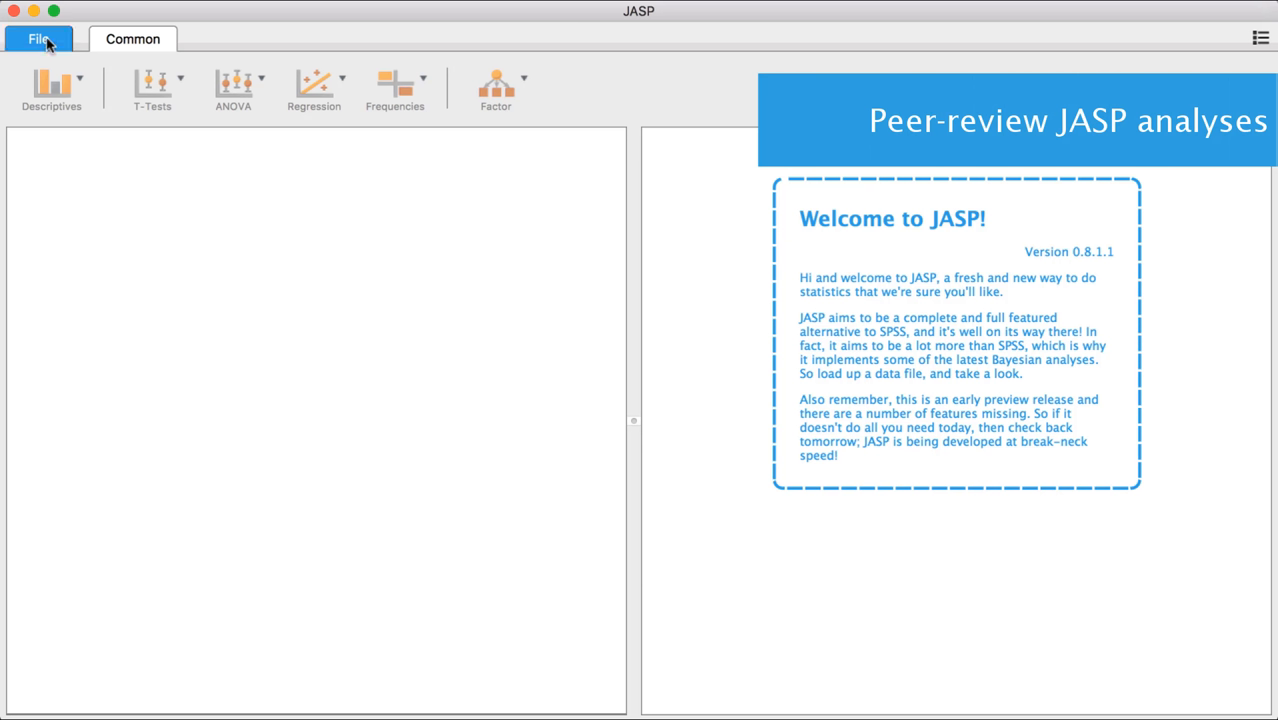
Open ResultsExperiment.jasp from the OSF project's storage and add a Bayesian ANOVA
left_click(38, 39)
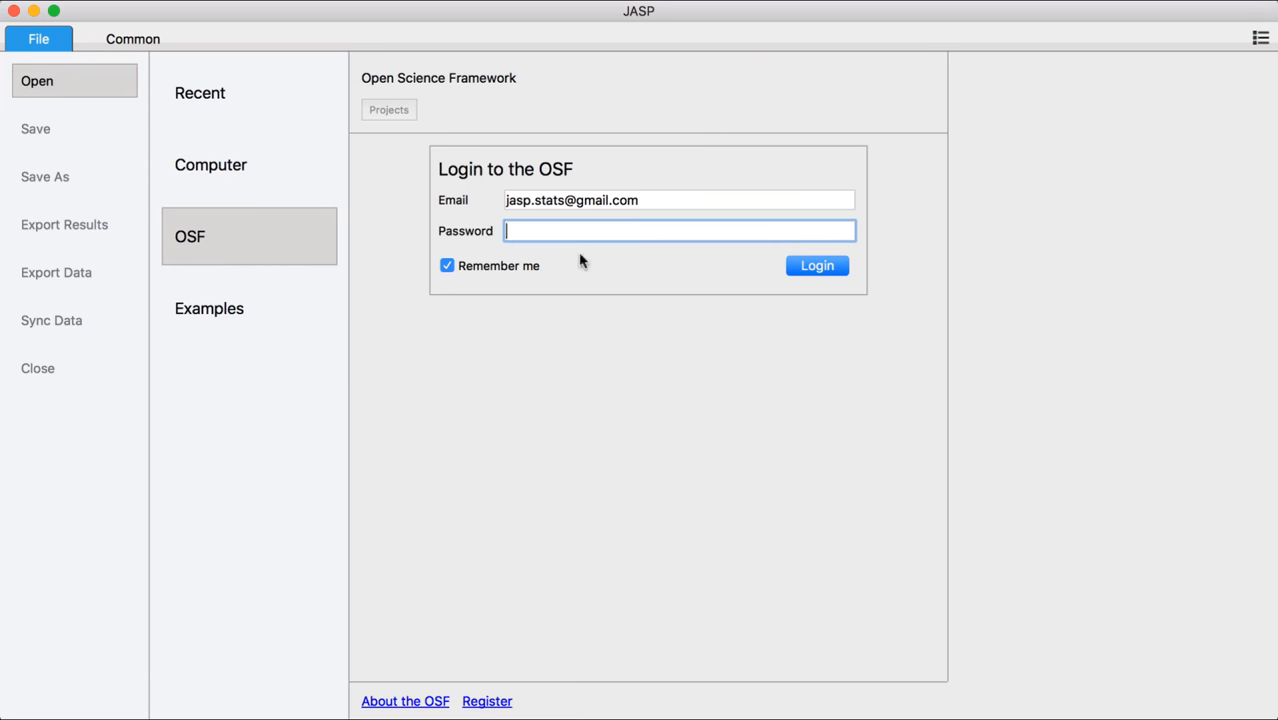
type("password")
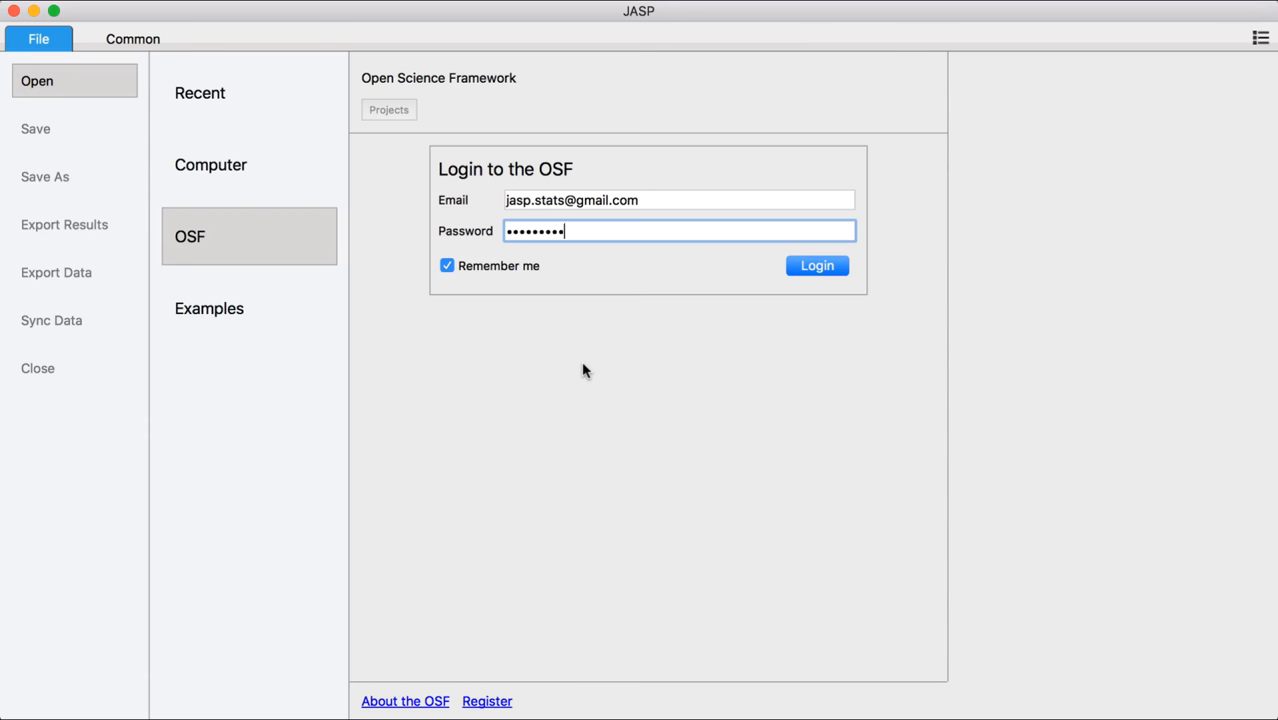
left_click(816, 265)
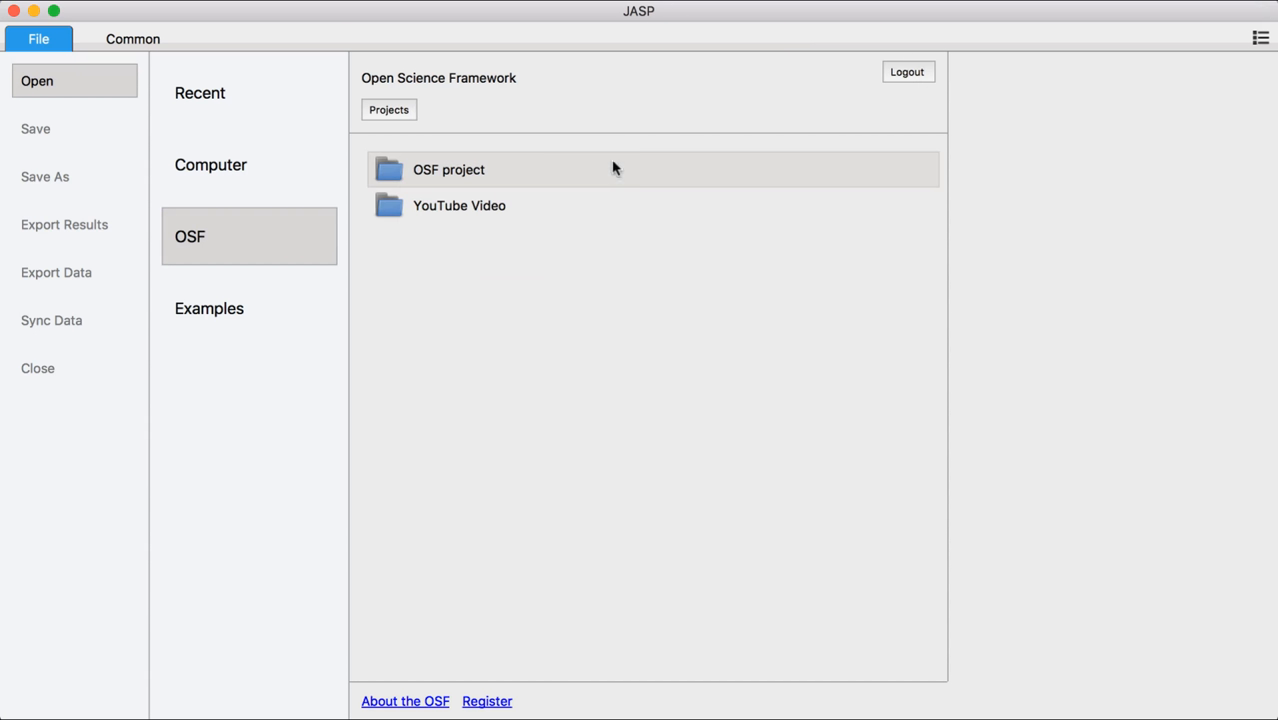
double_click(448, 169)
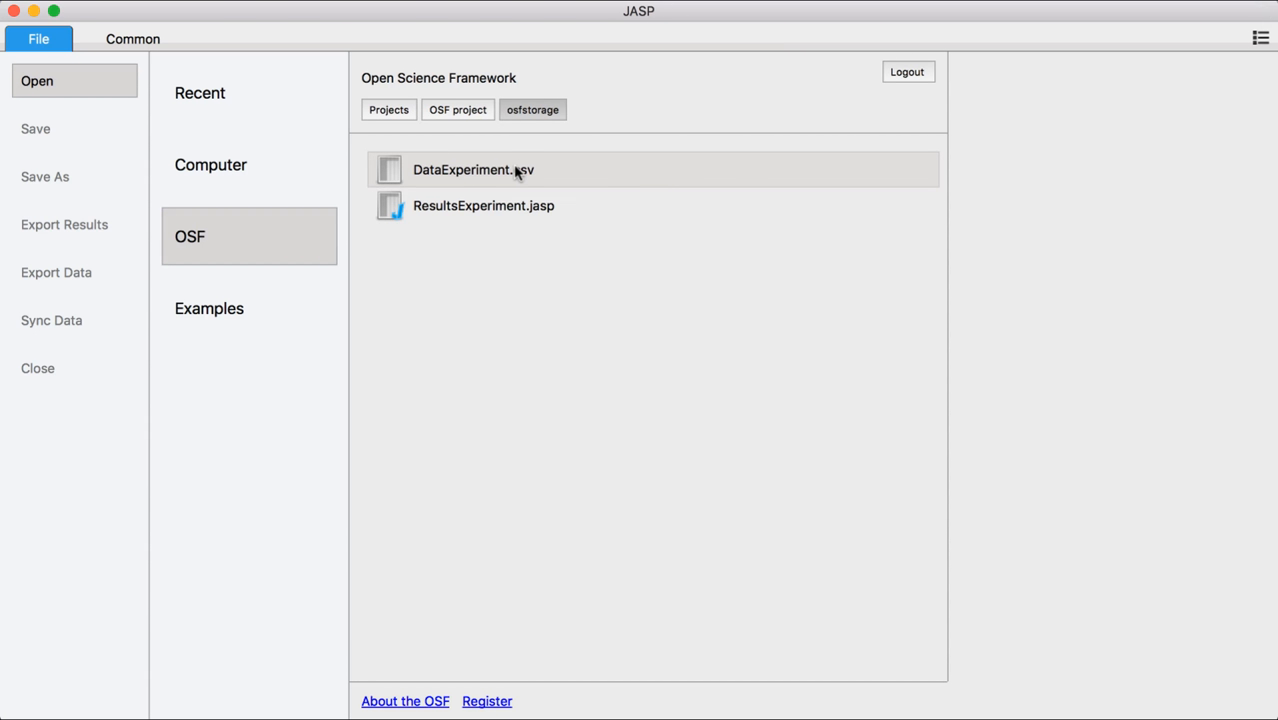
double_click(473, 169)
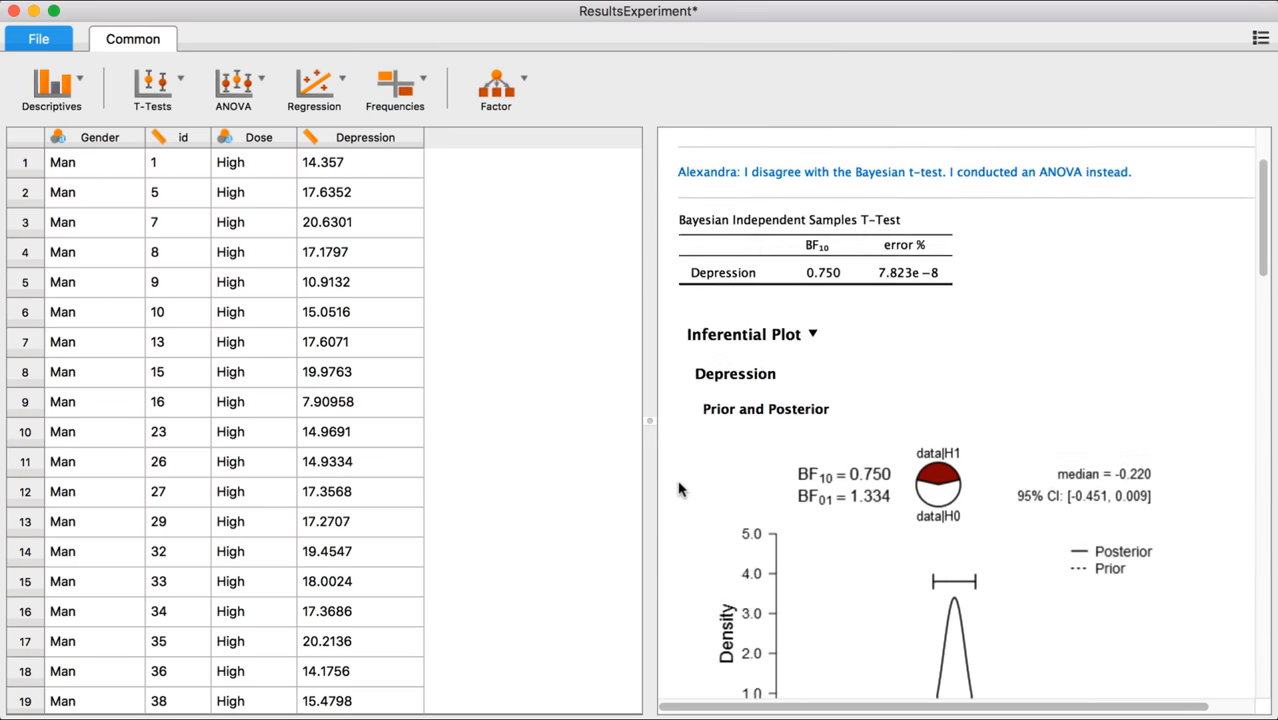
scroll("down", 3)
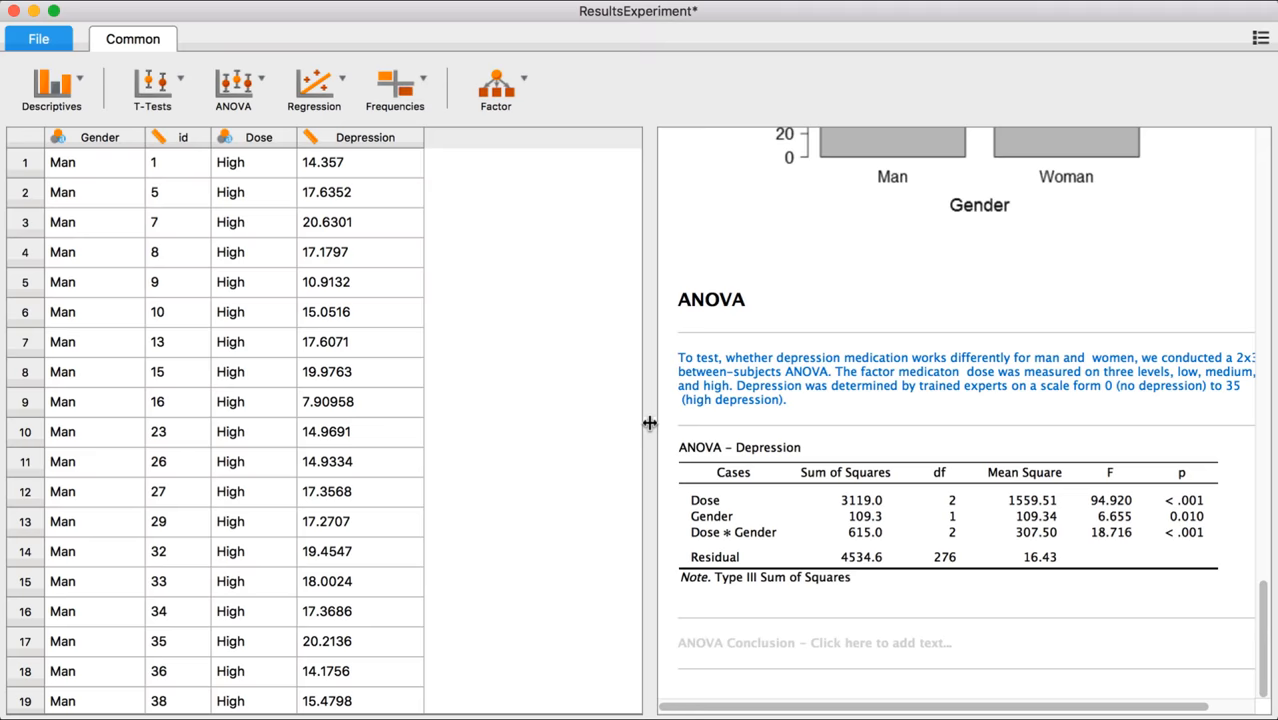
left_click(233, 88)
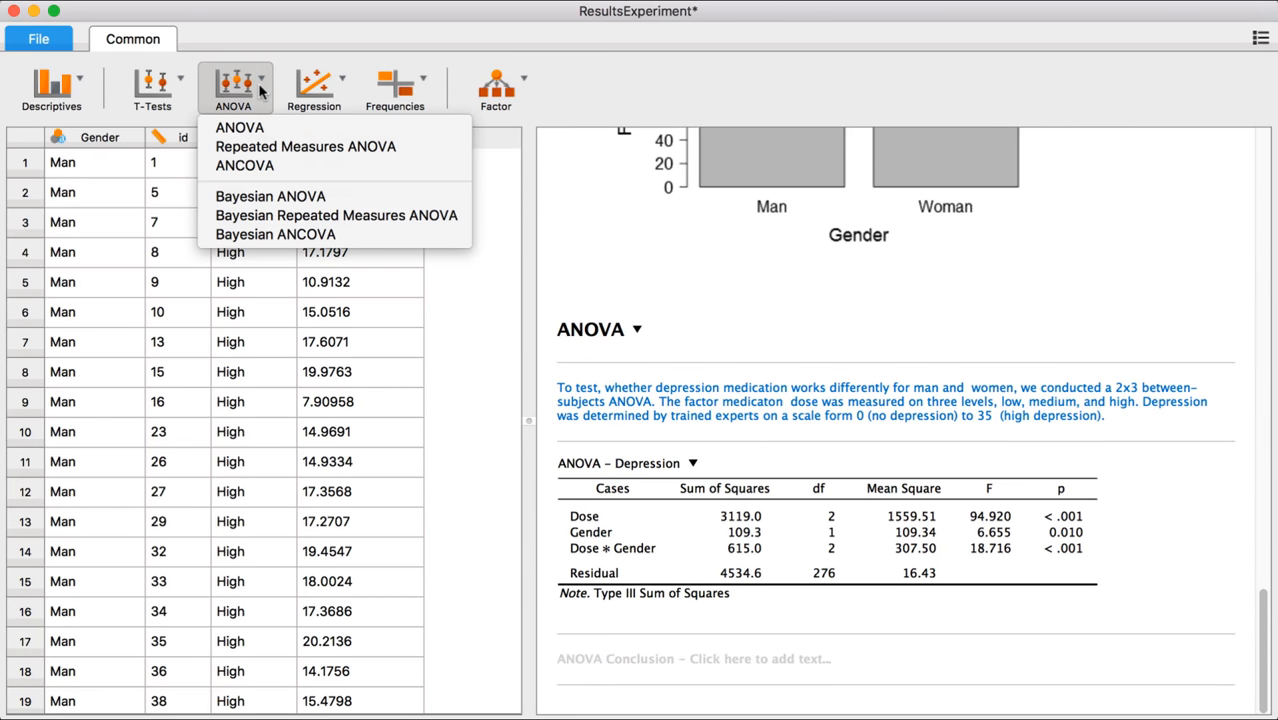
left_click(270, 196)
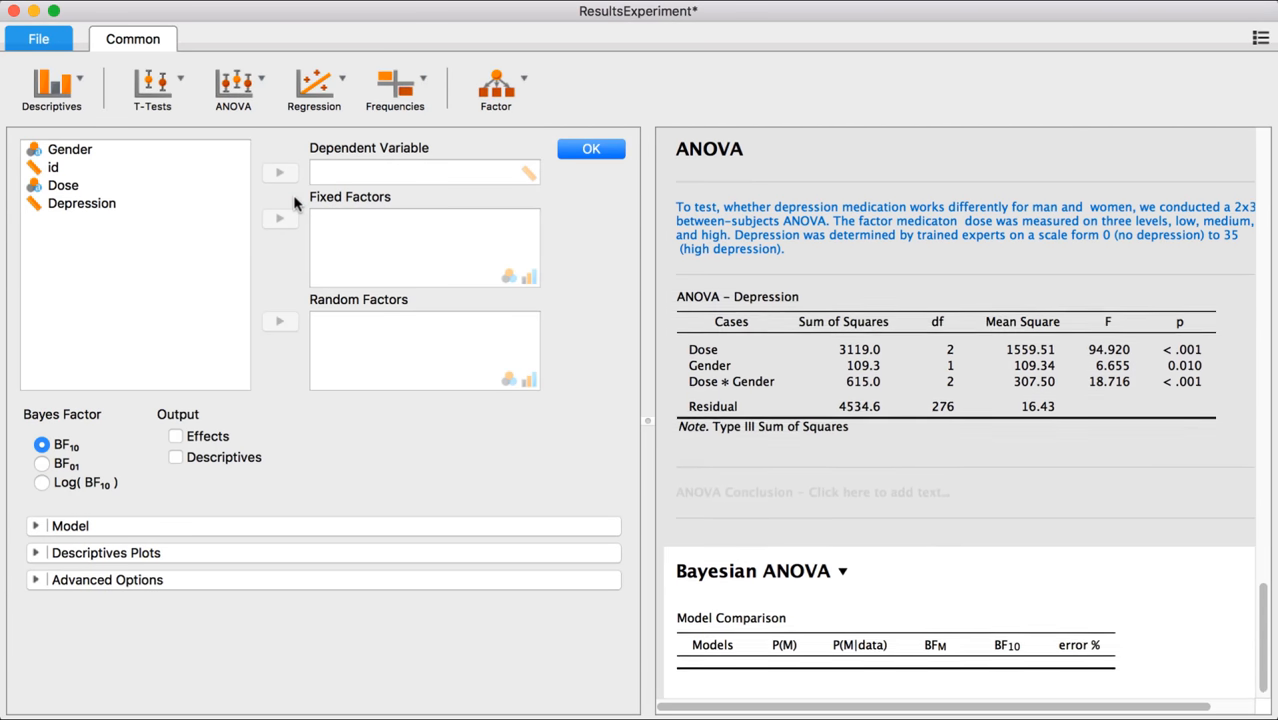
Model Depression by fixed factors Gender and Dose, reporting Log(BF10)
left_click(70, 148)
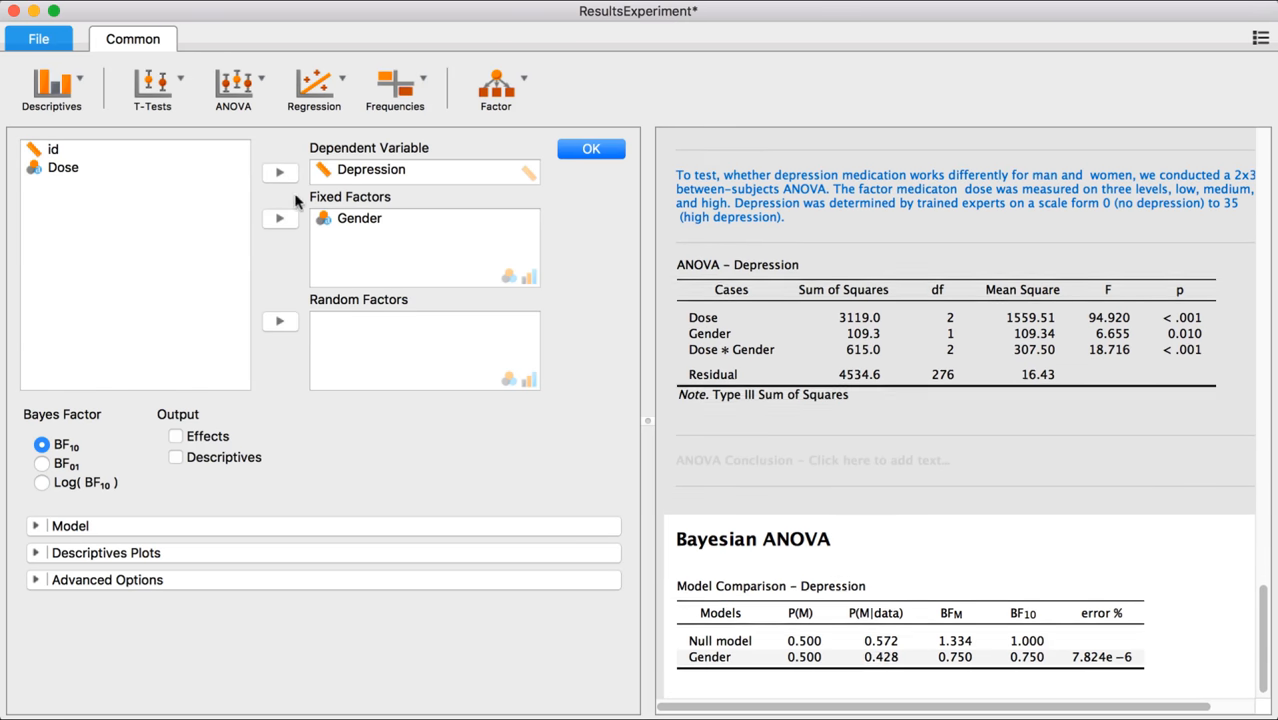
left_click(280, 218)
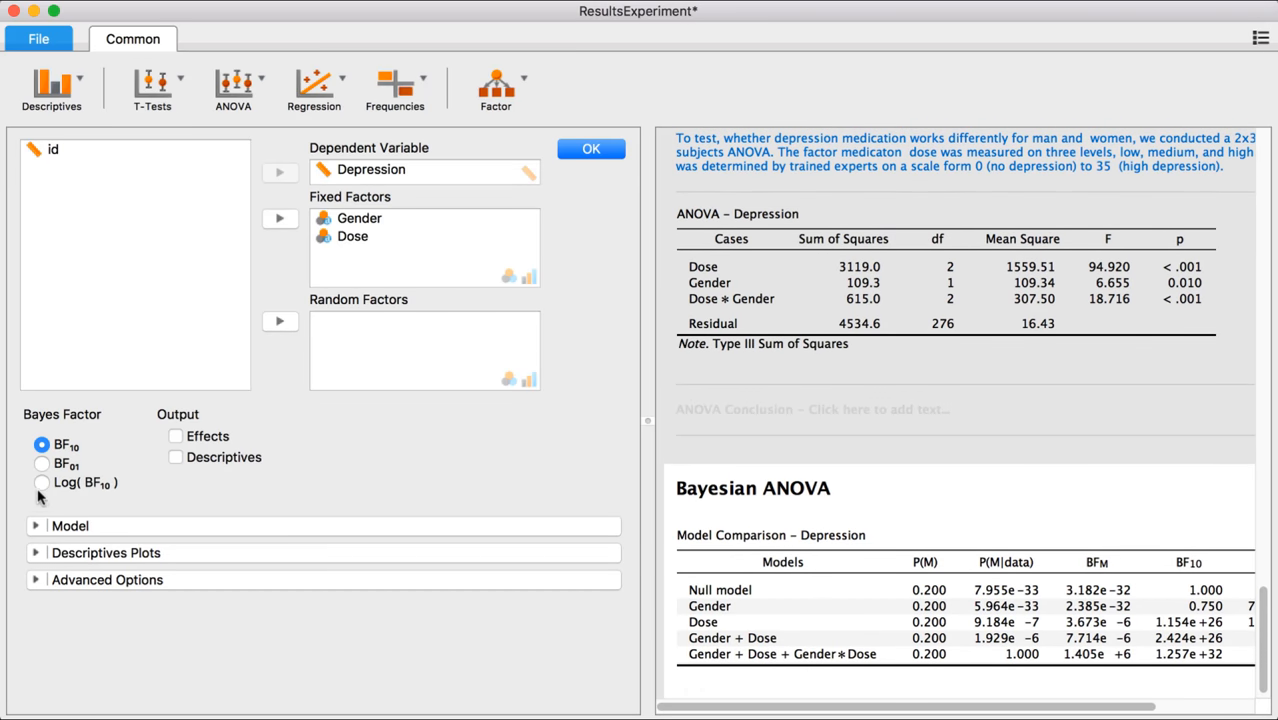
left_click(42, 482)
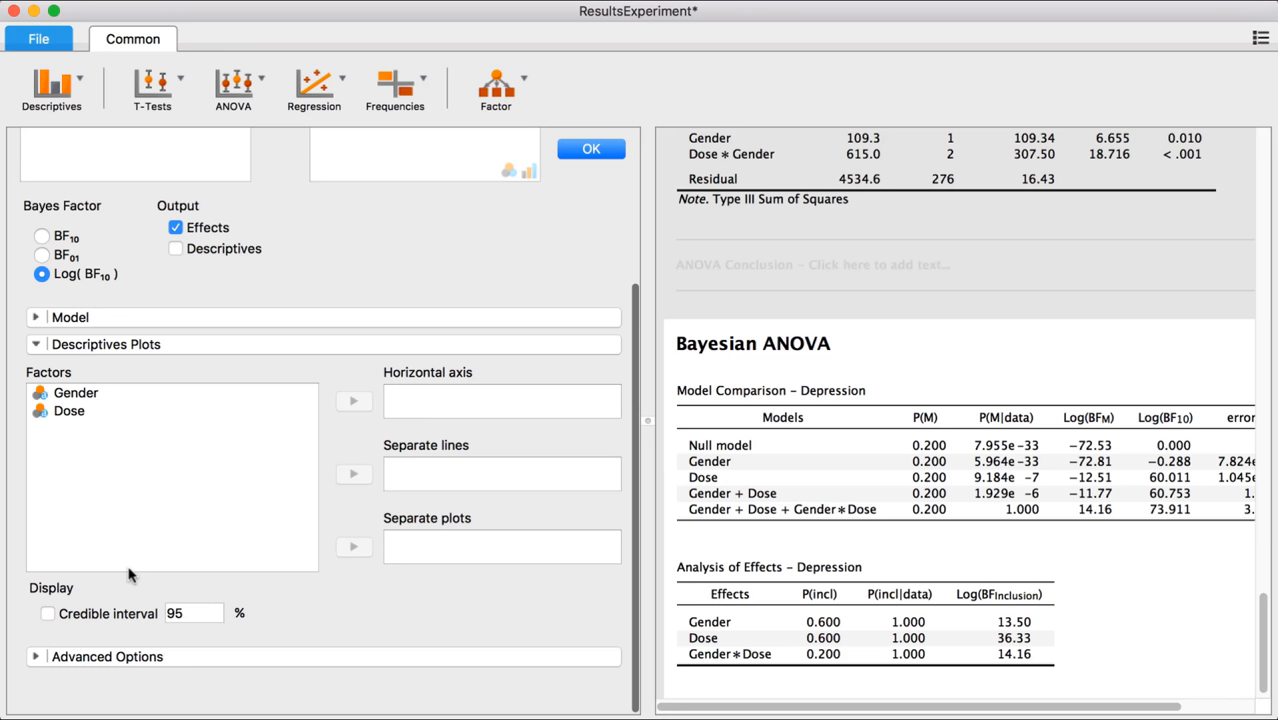
Plot Depression across Dose with separate Gender lines and credible intervals
left_click(67, 410)
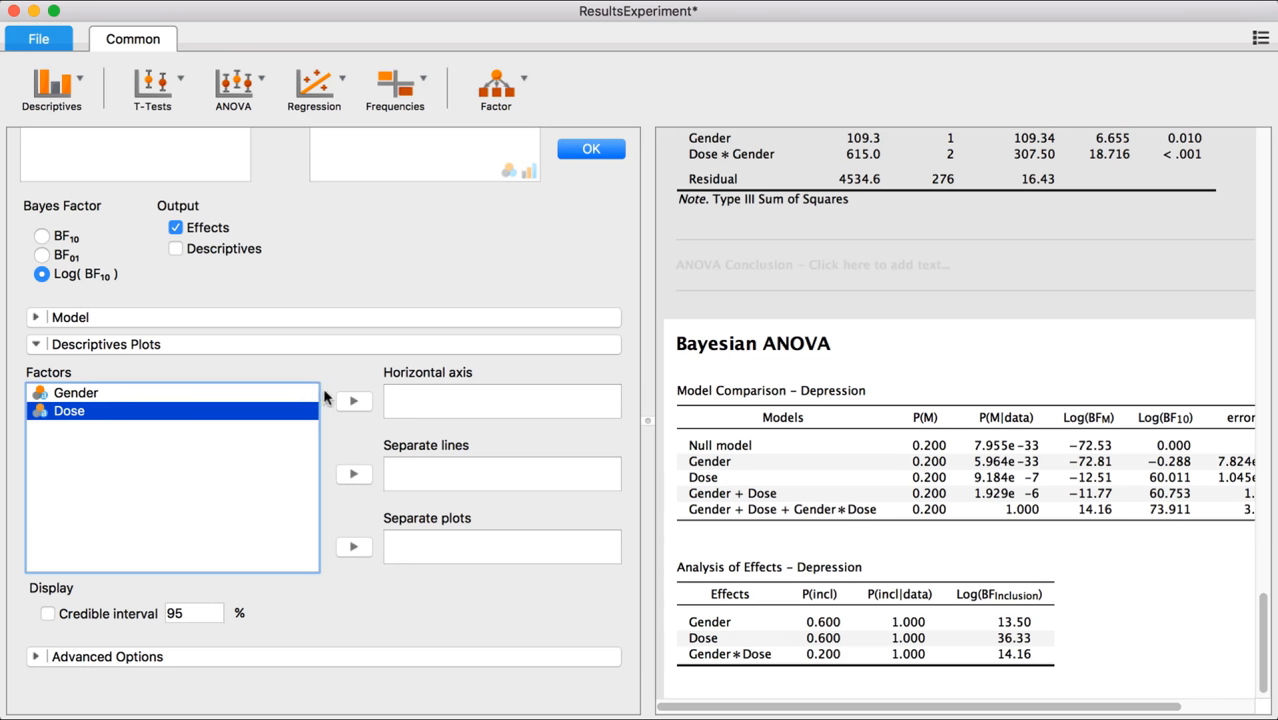
left_click(353, 473)
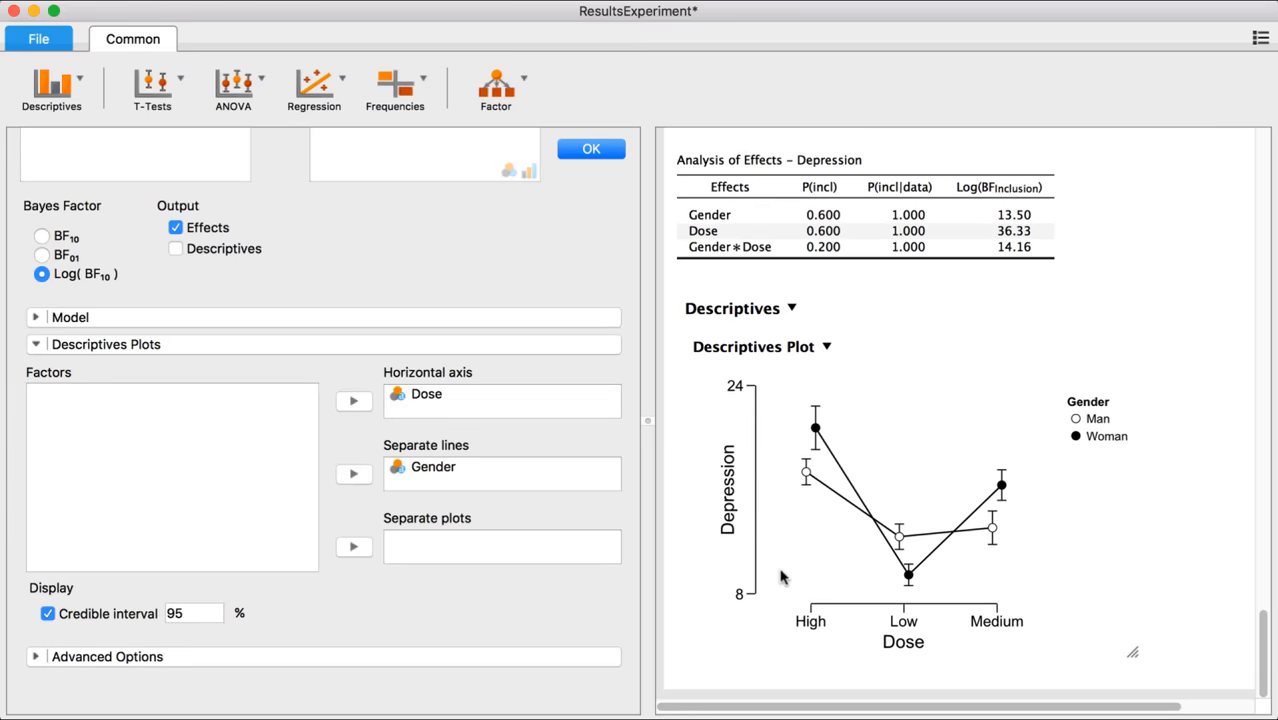
left_click(845, 159)
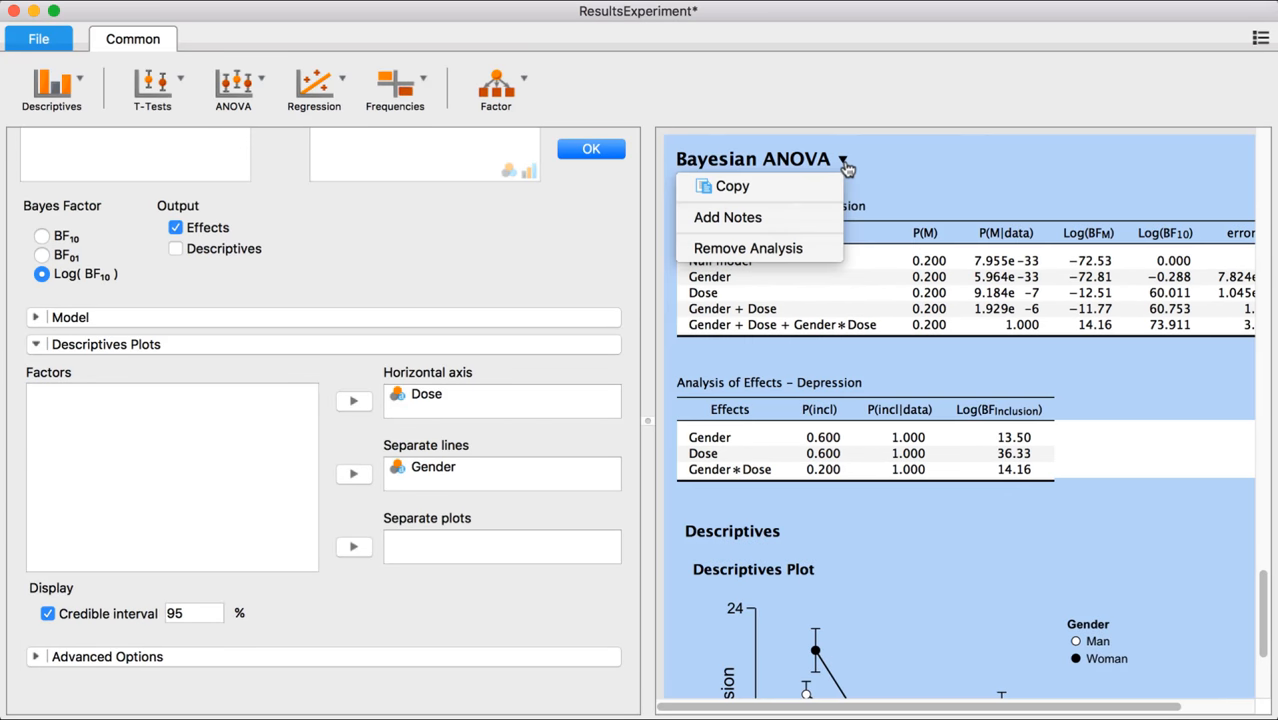
Annotate the Bayesian ANOVA: 'I included a Bayesian ANOVA with default prior scales.'
left_click(727, 217)
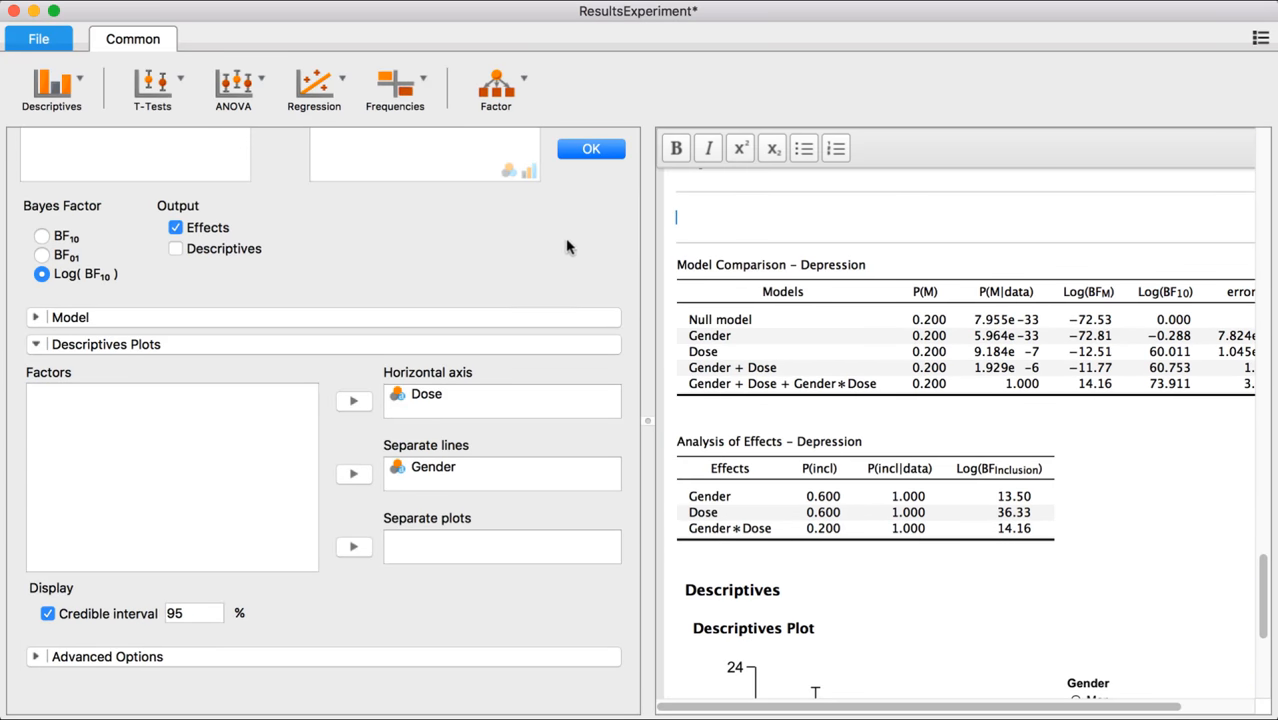
type("I included a Bayes")
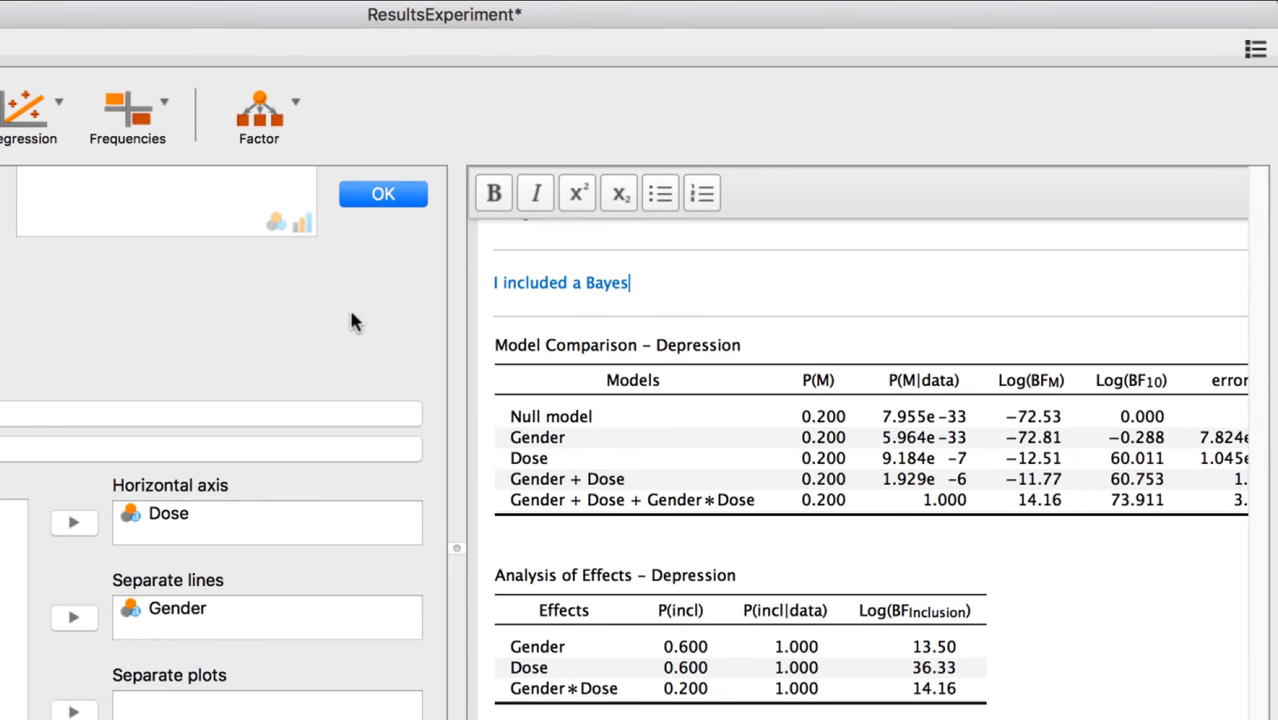
type("ian ANOVA with default prior scales.")
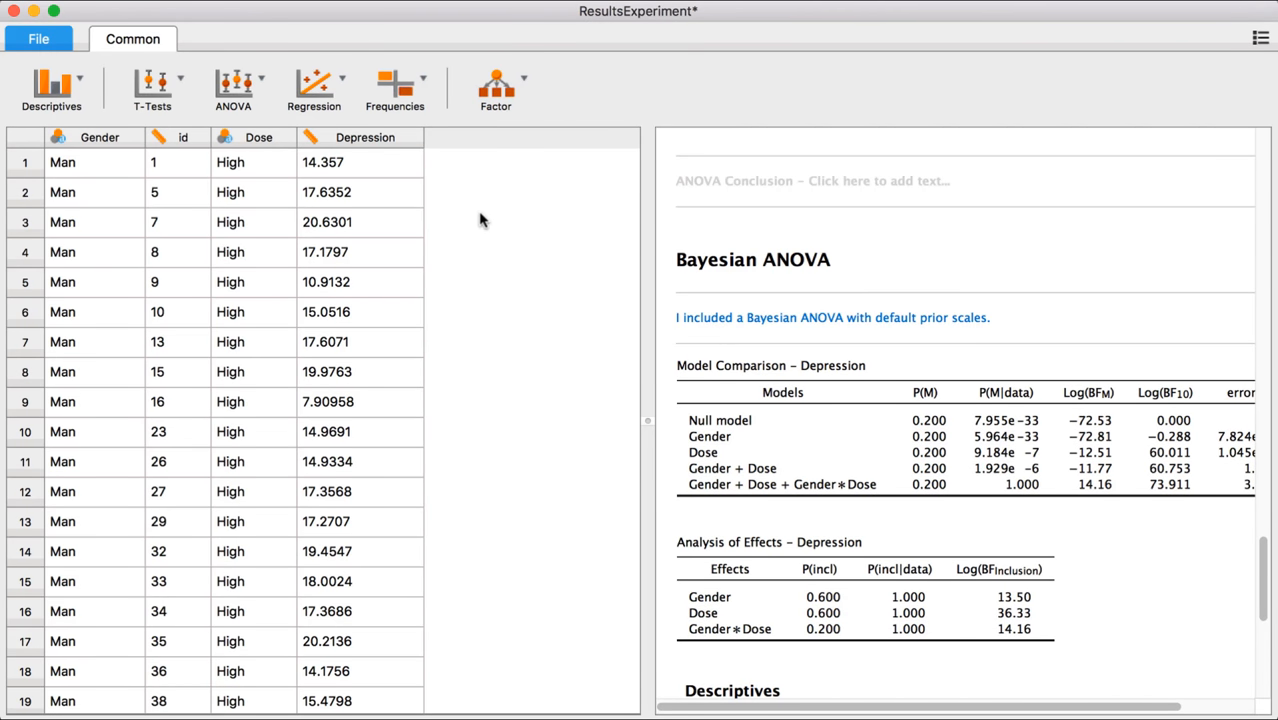
left_click(38, 38)
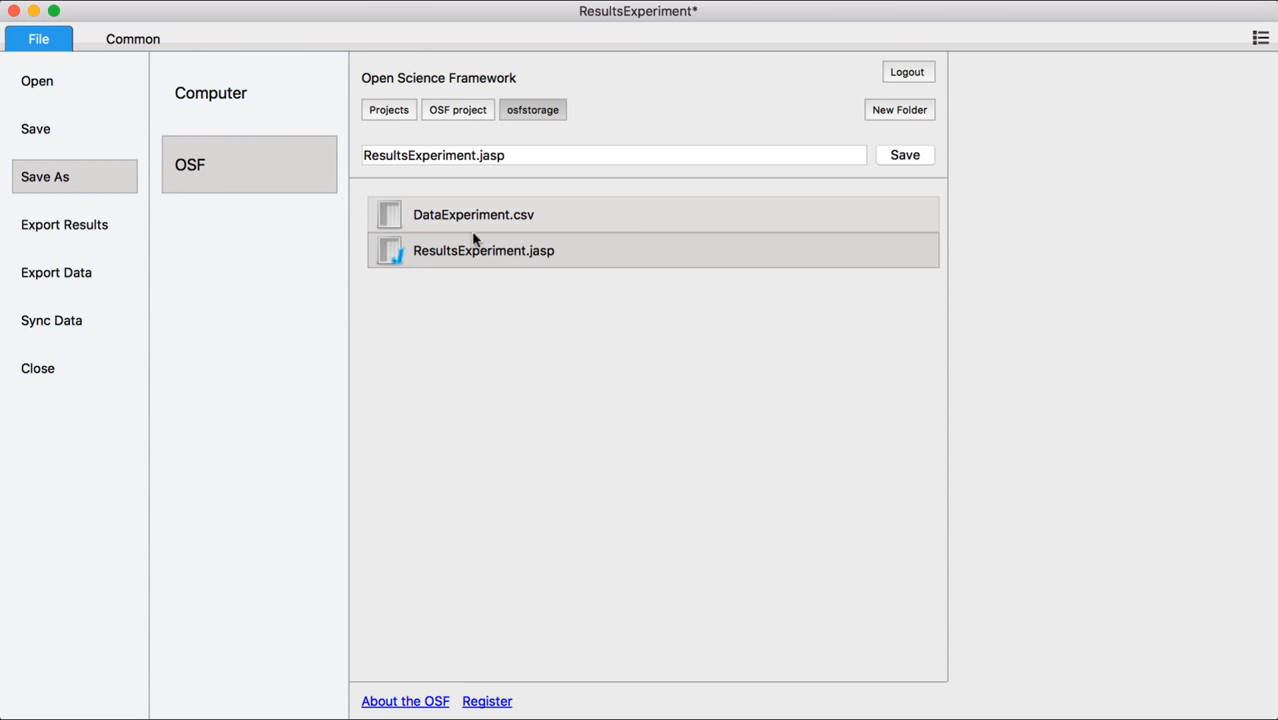
Save ResultsExperiment.jasp to OSF storage, overwriting the earlier results file
left_click(903, 155)
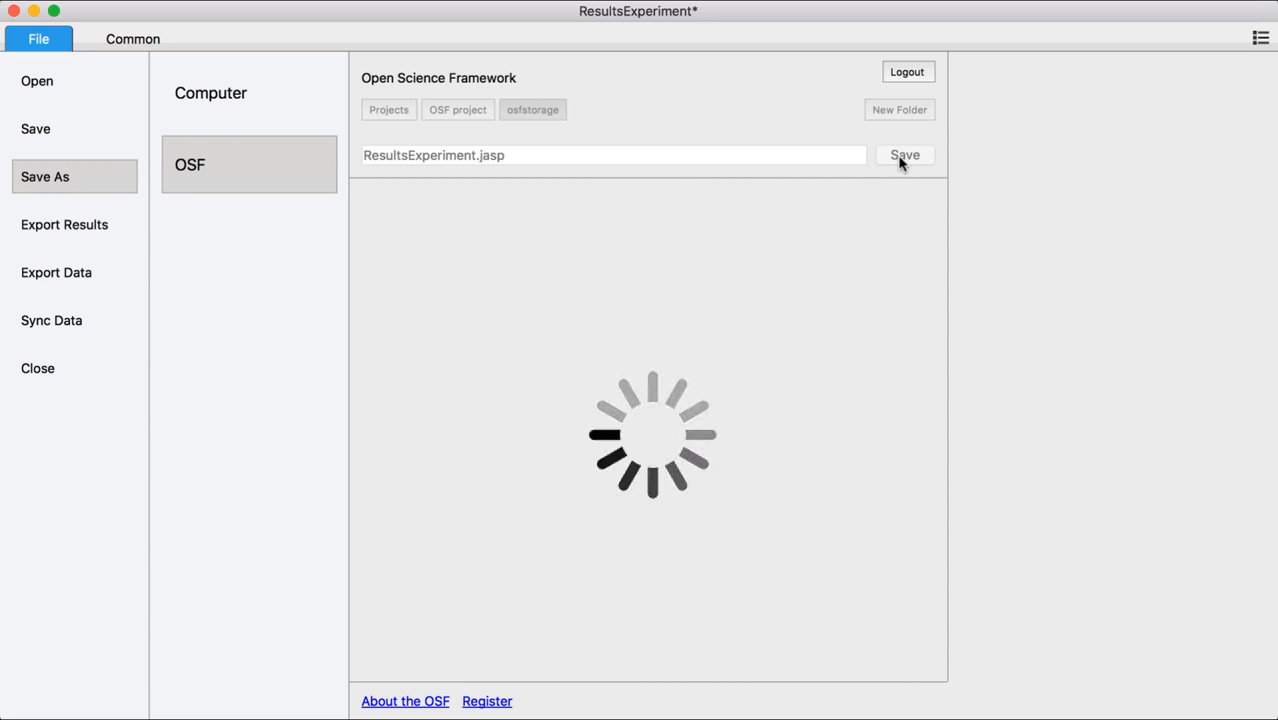
left_click(904, 155)
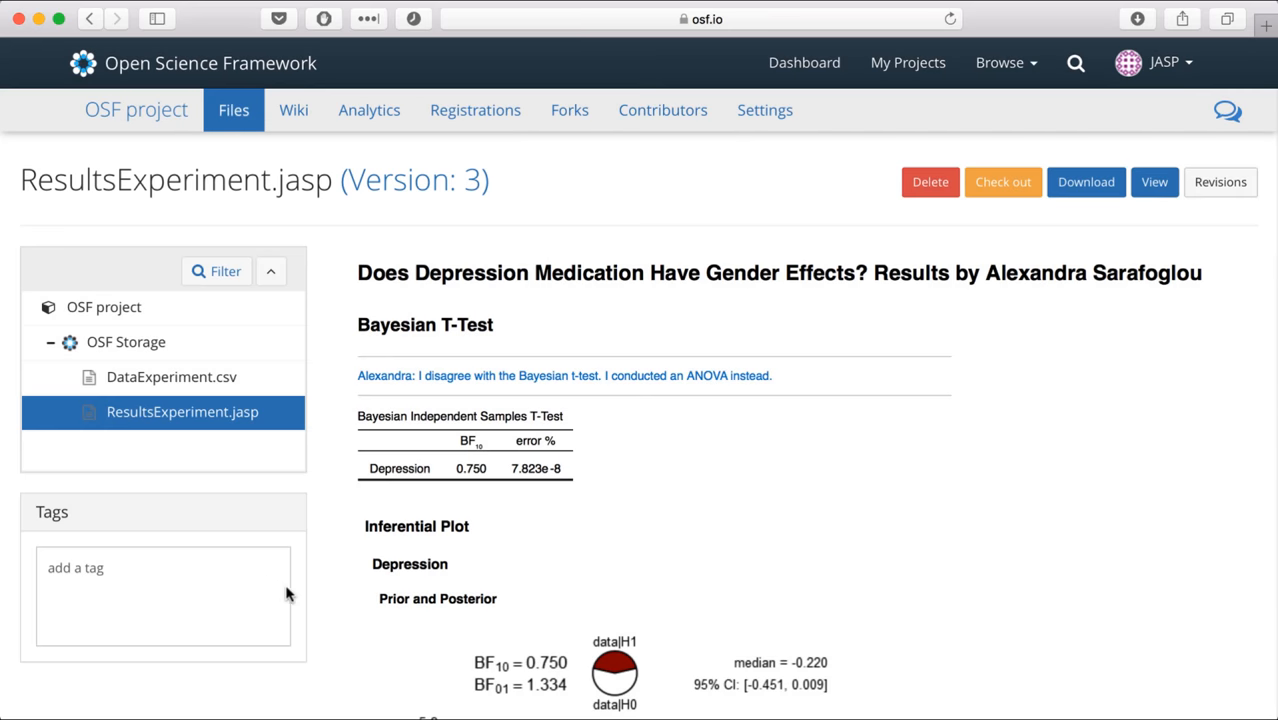
Scroll through Version 3's Bayesian ANOVA tables online, then return to JASP
scroll("down", 3)
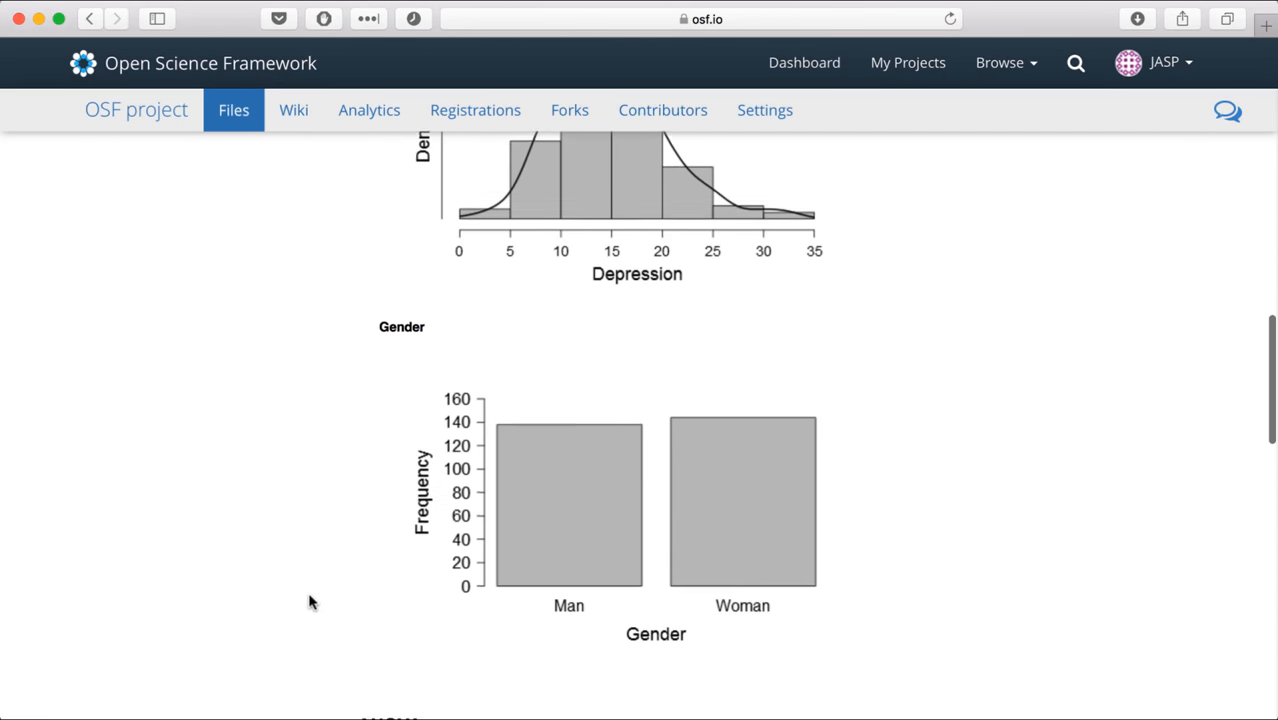
scroll("down", 3)
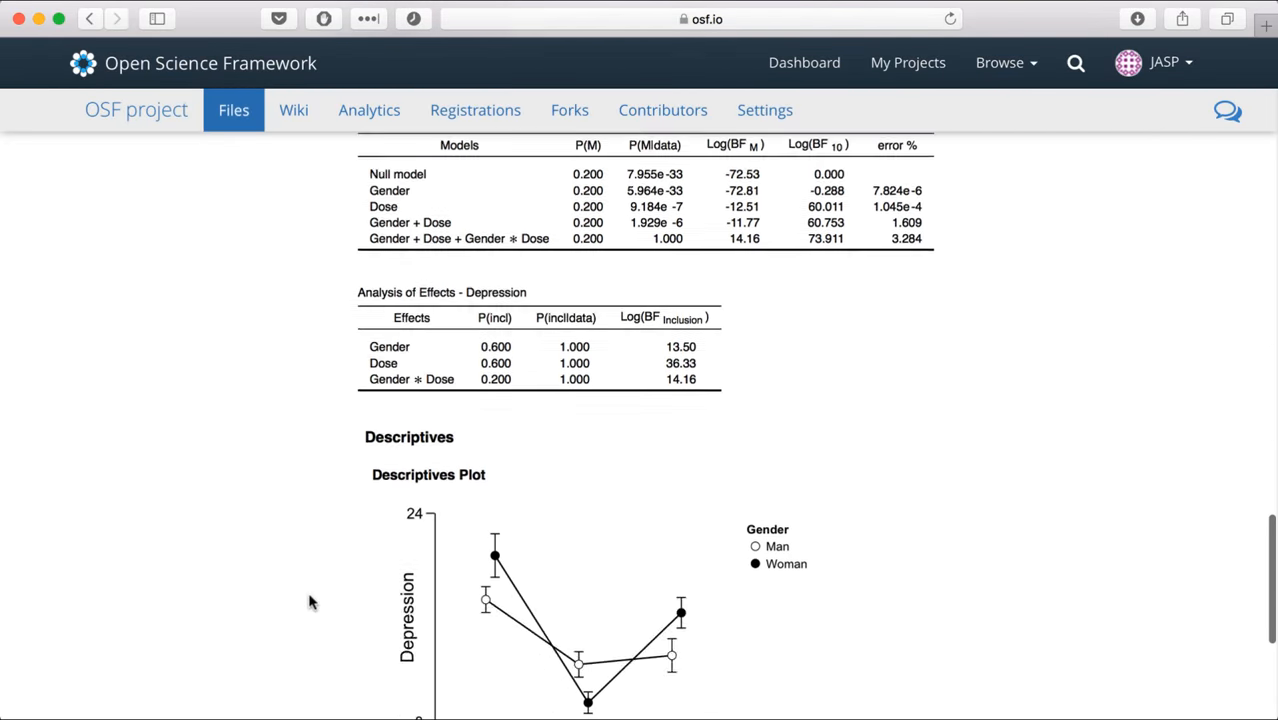
left_click(171, 377)
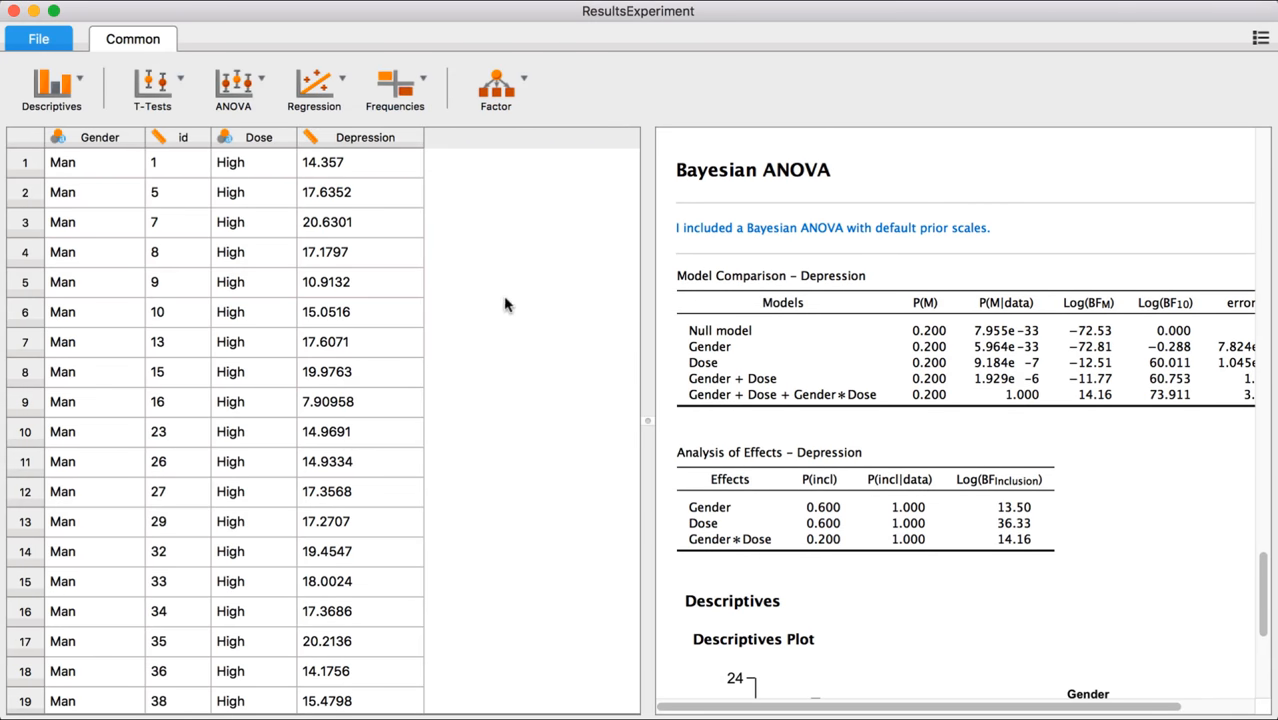
Sync data from DataExperiment.csv on OSF and save the recomputed results file
left_click(38, 38)
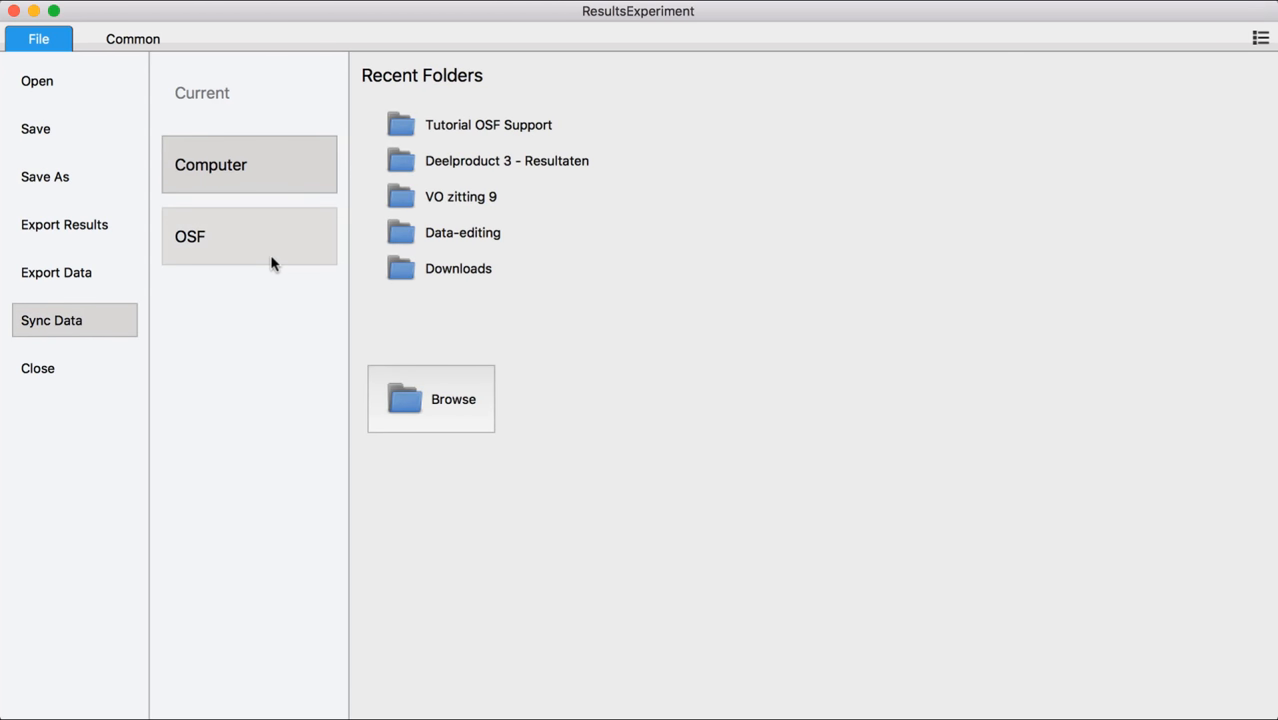
left_click(249, 236)
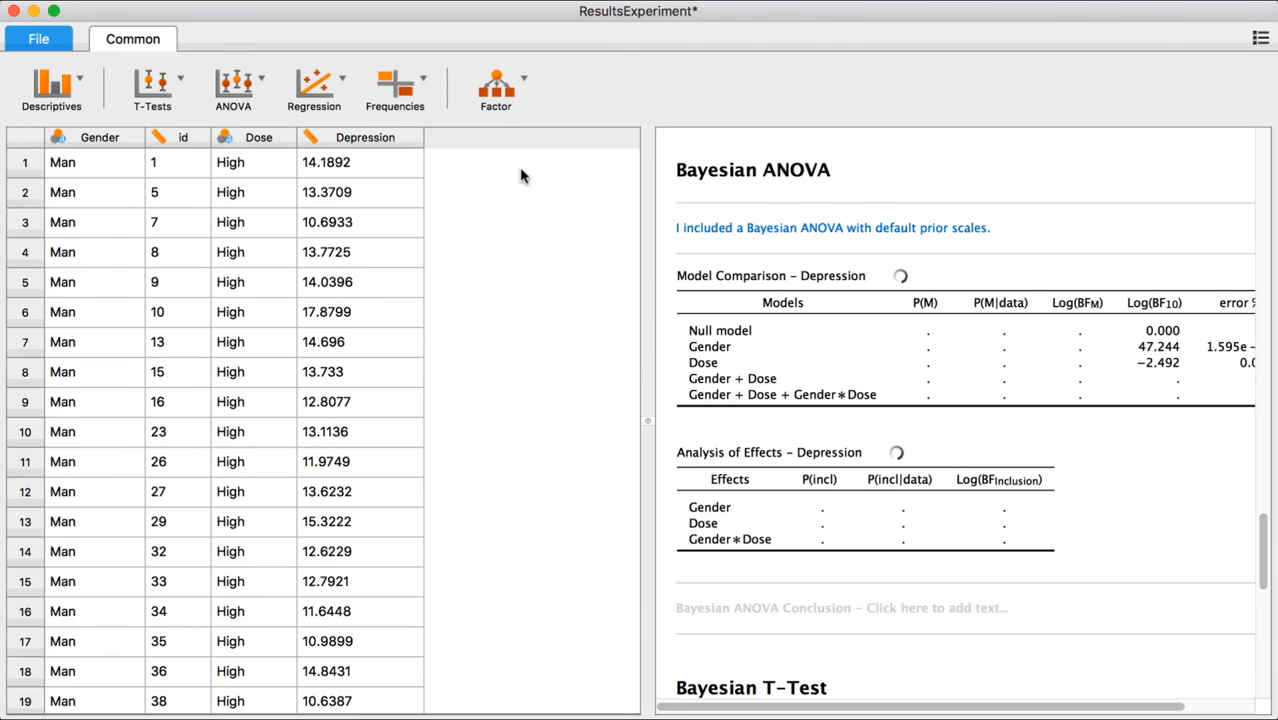
key("cmd+y")
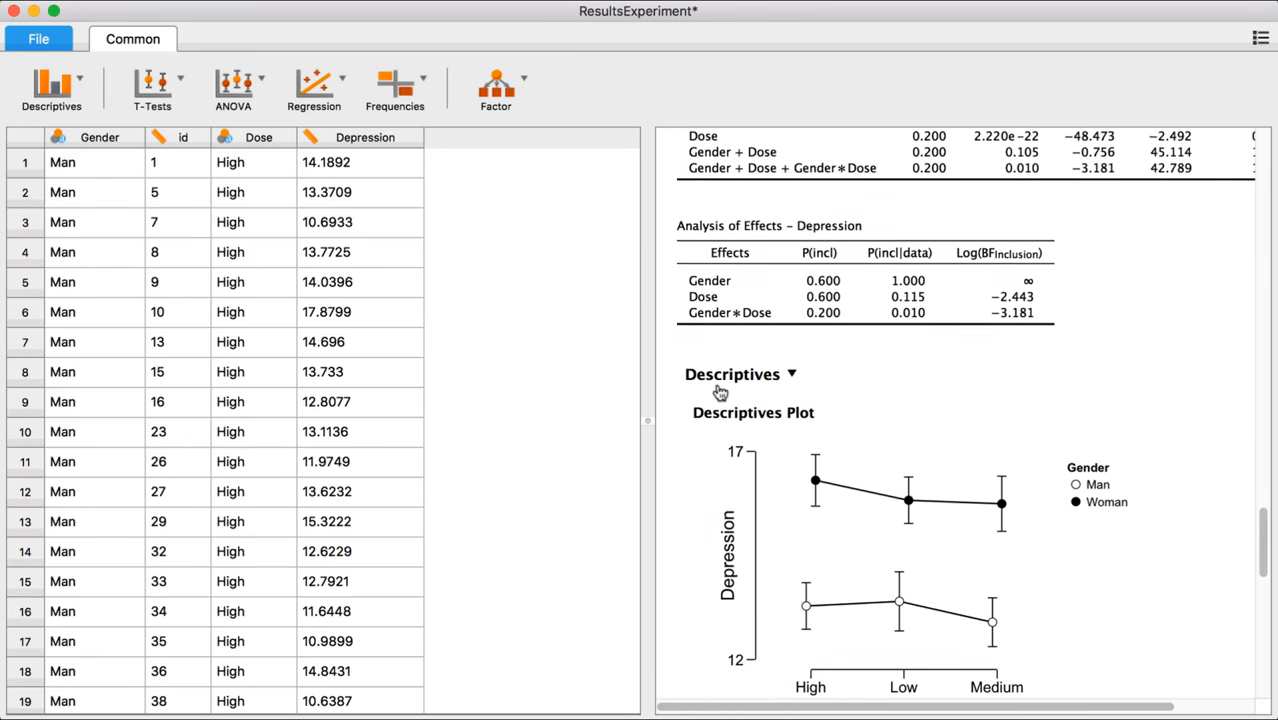
scroll("down", 3)
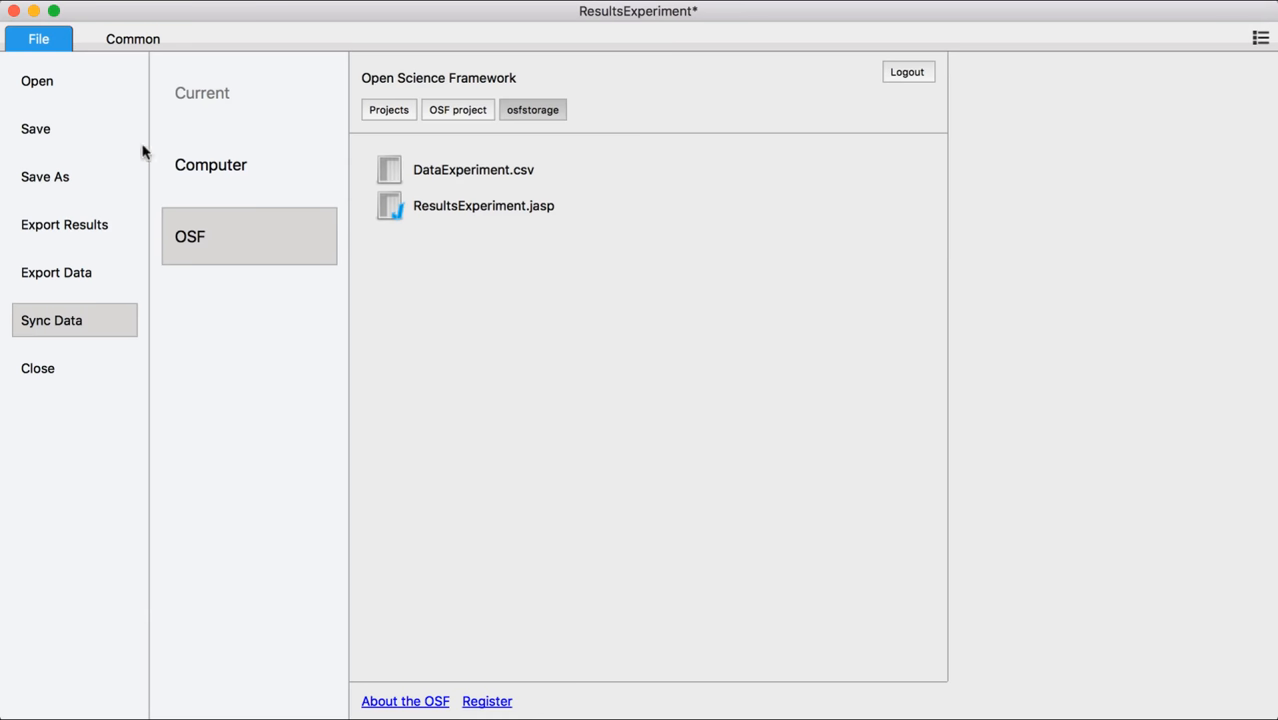
left_click(45, 176)
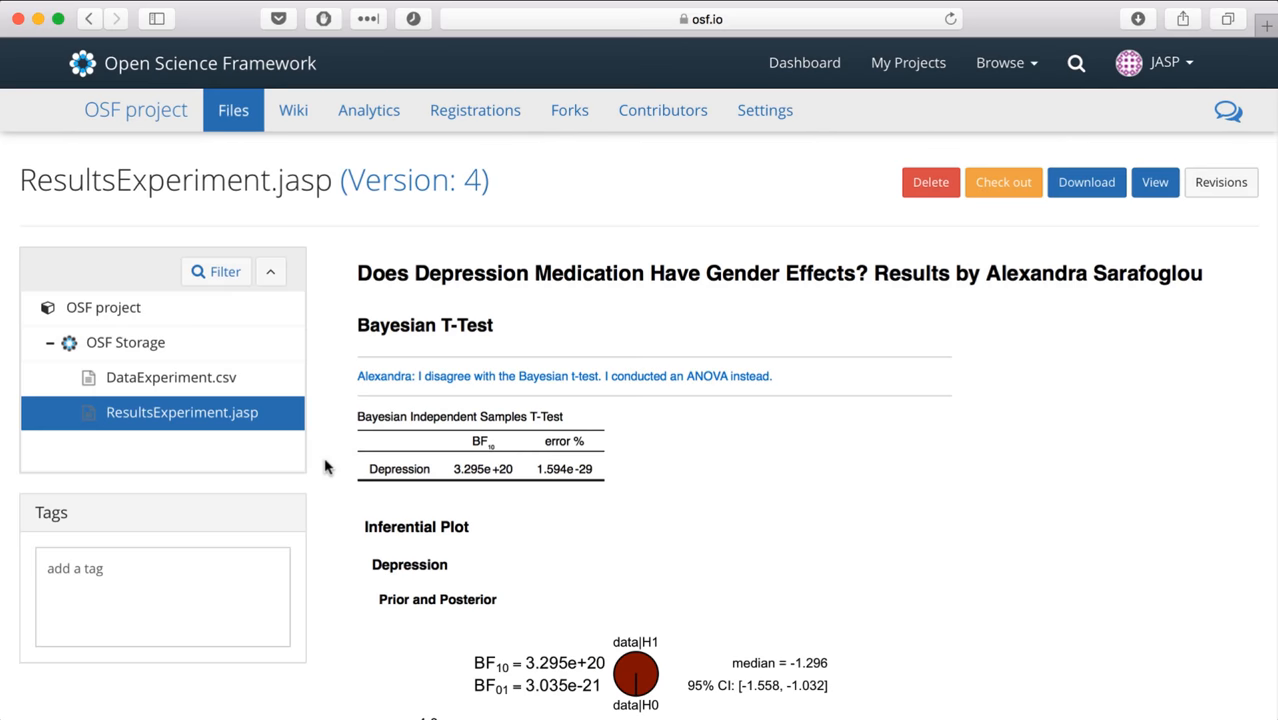
Scroll through Version 4's recomputed results, including BF10 3.295e+20 and the descriptives plot
scroll("down", 3)
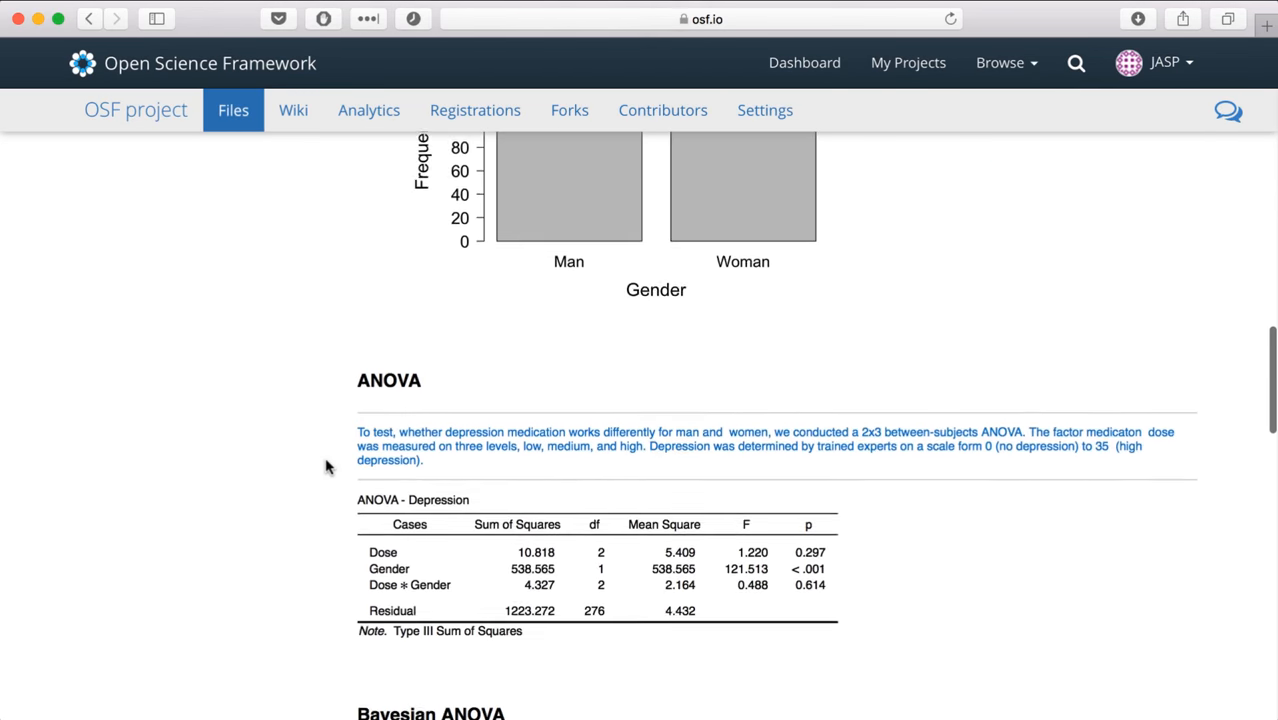
scroll("down", 3)
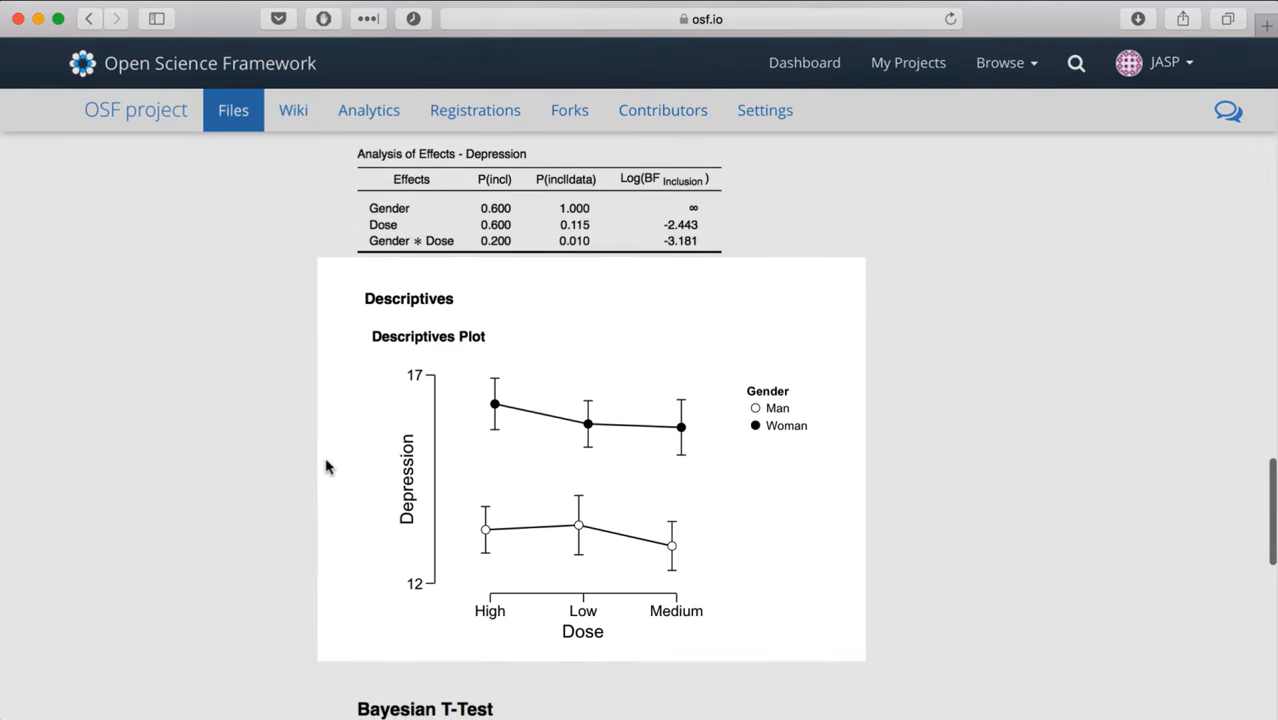
scroll("down", 3)
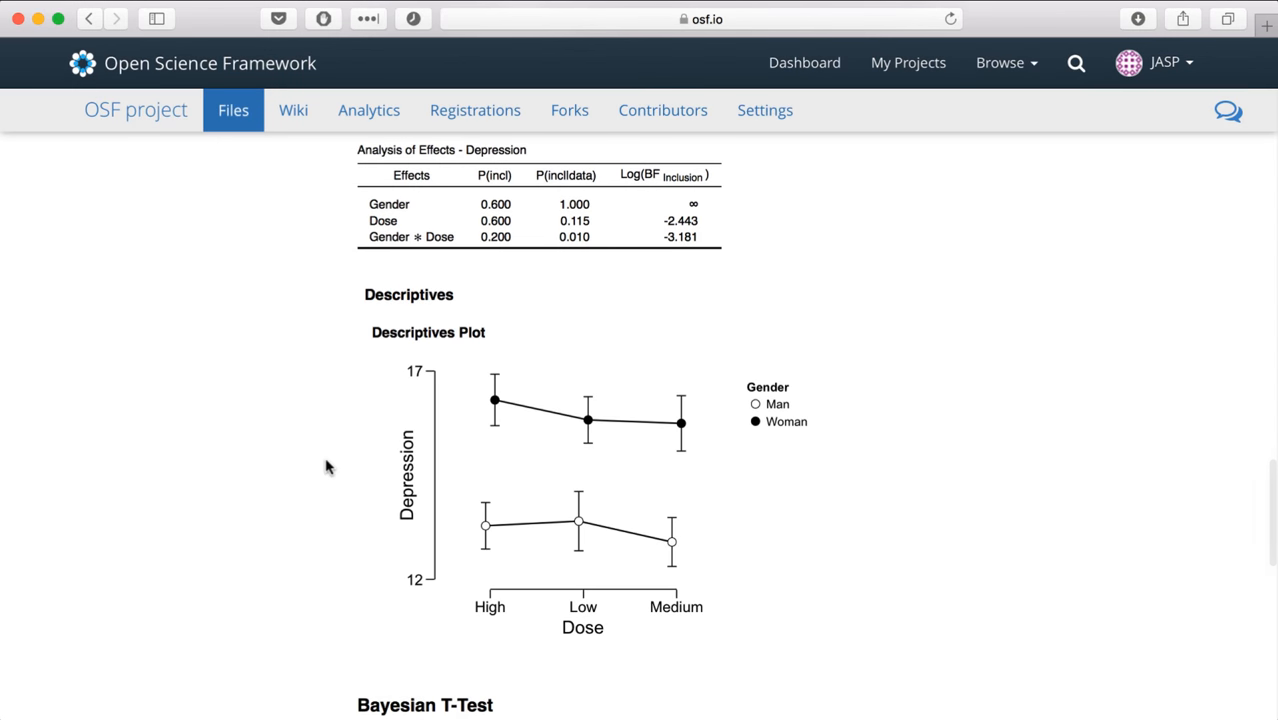
scroll("down", 3)
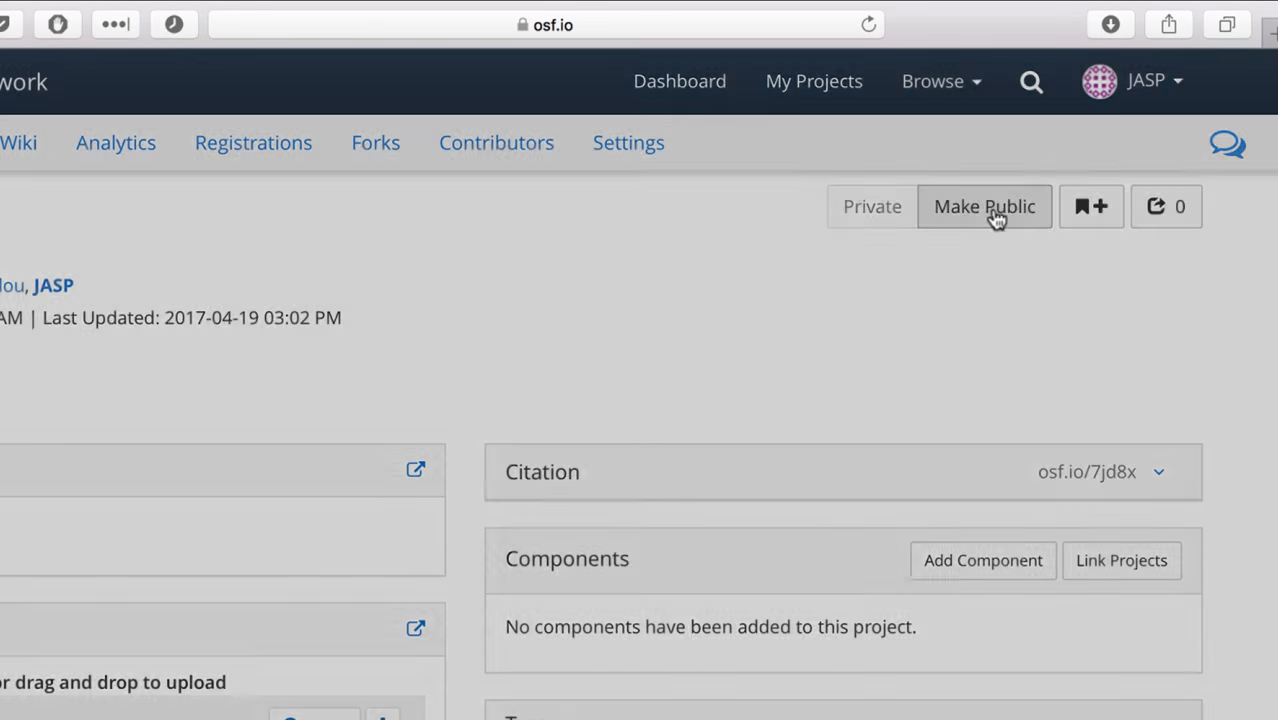
Make the OSF project public and view the project's sharing options
left_click(984, 206)
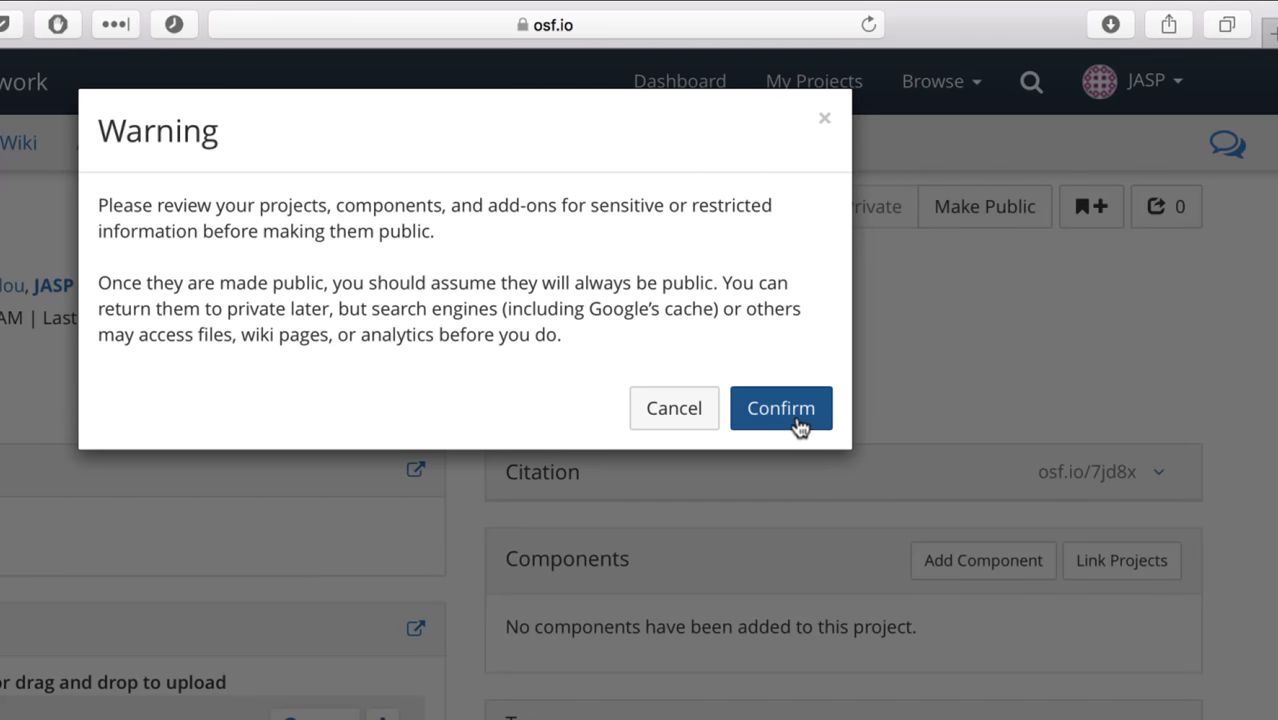
left_click(780, 408)
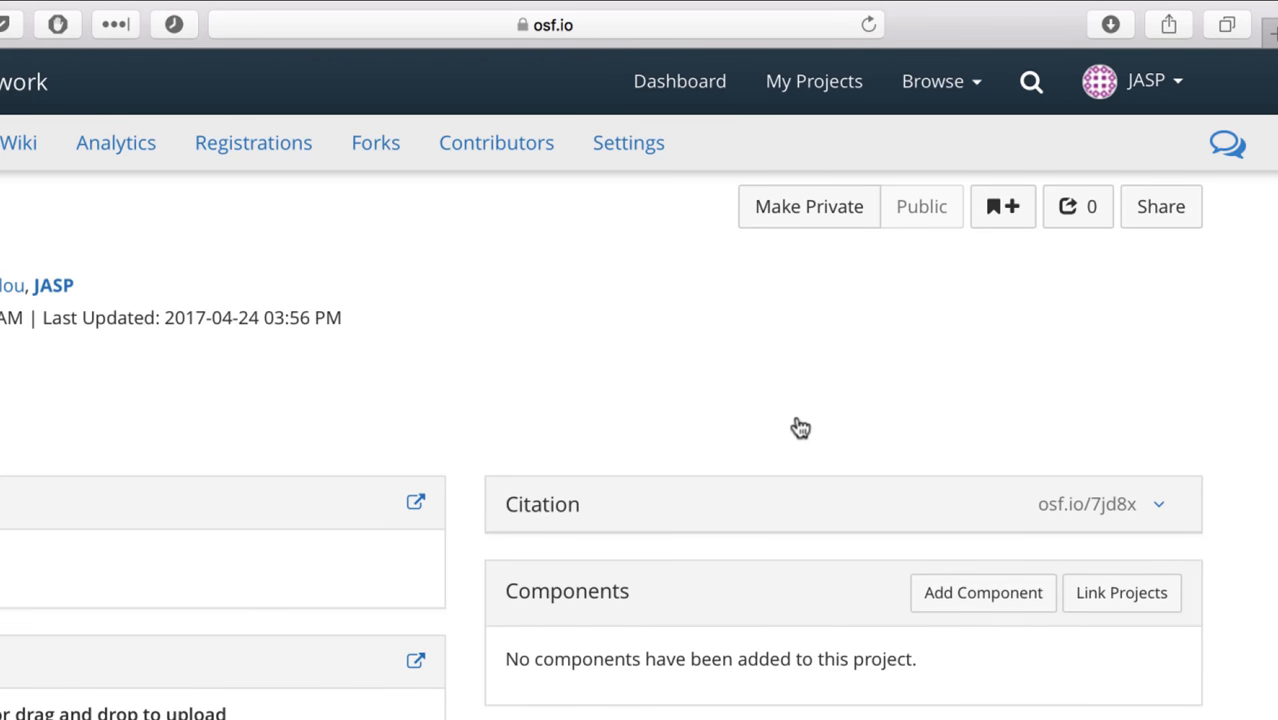
left_click(1160, 206)
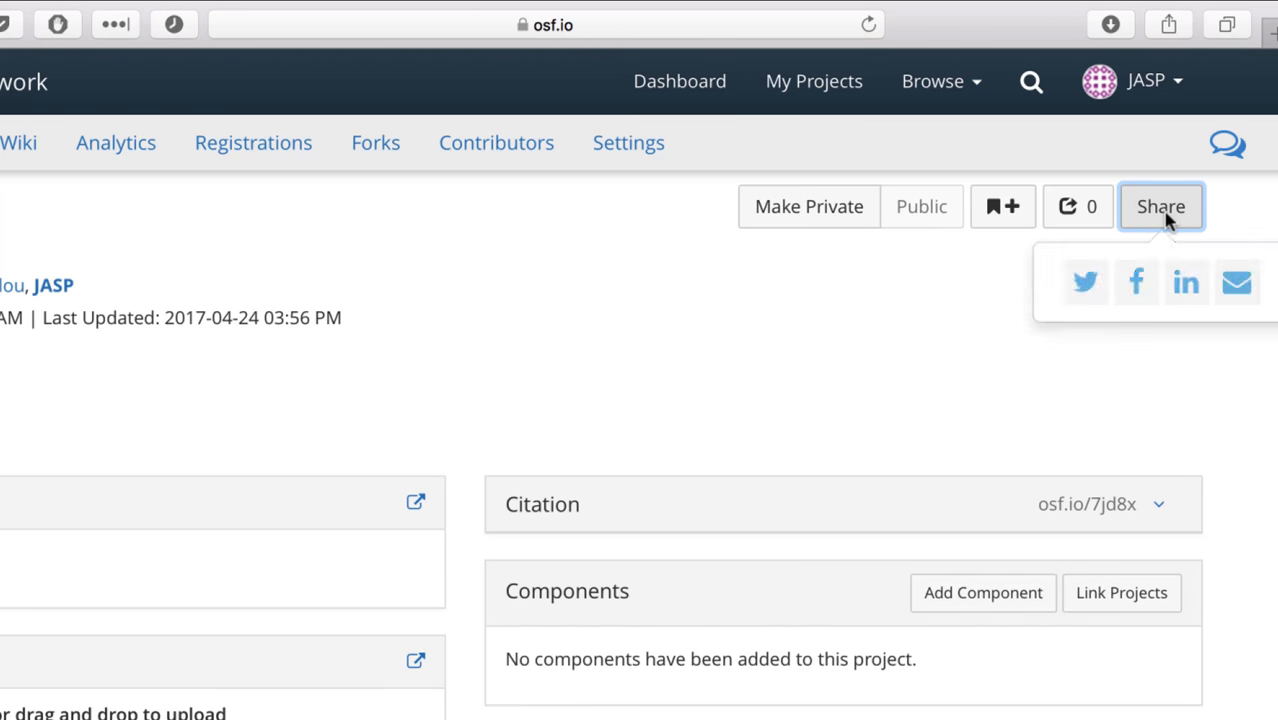
mouse_move(1186, 282)
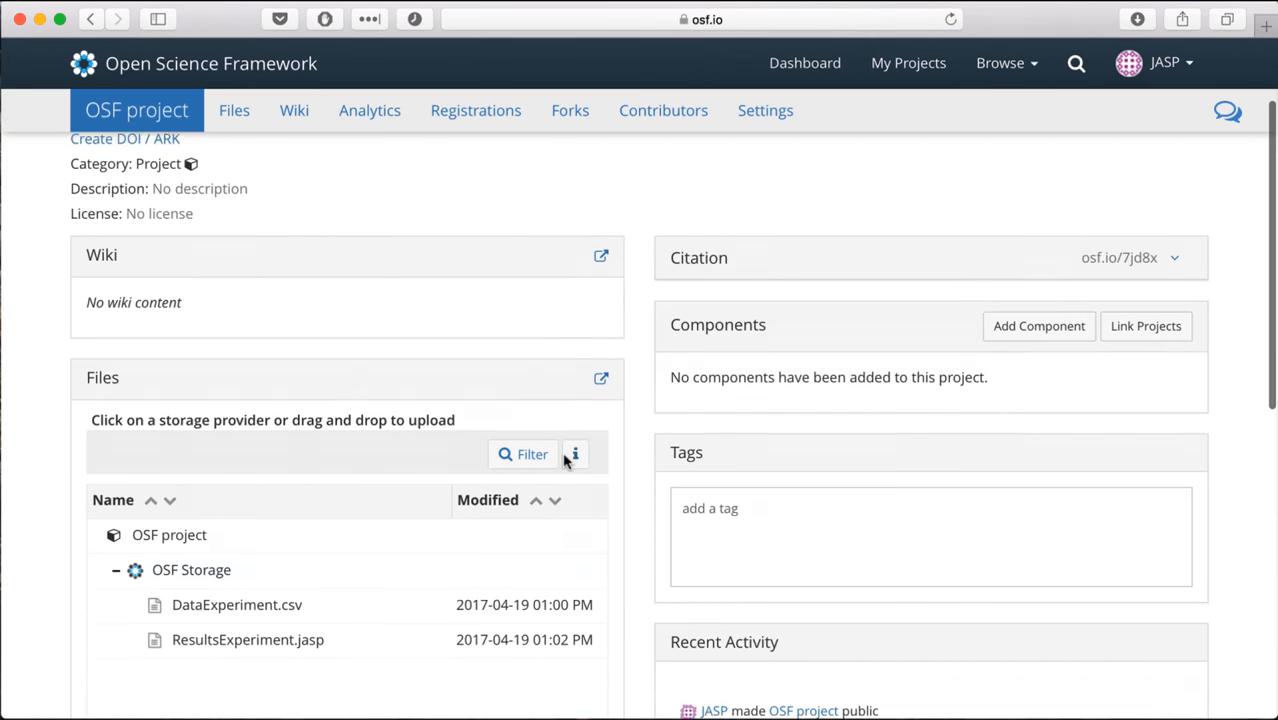
Show the share link for ResultsExperiment.jasp Version 4
left_click(247, 639)
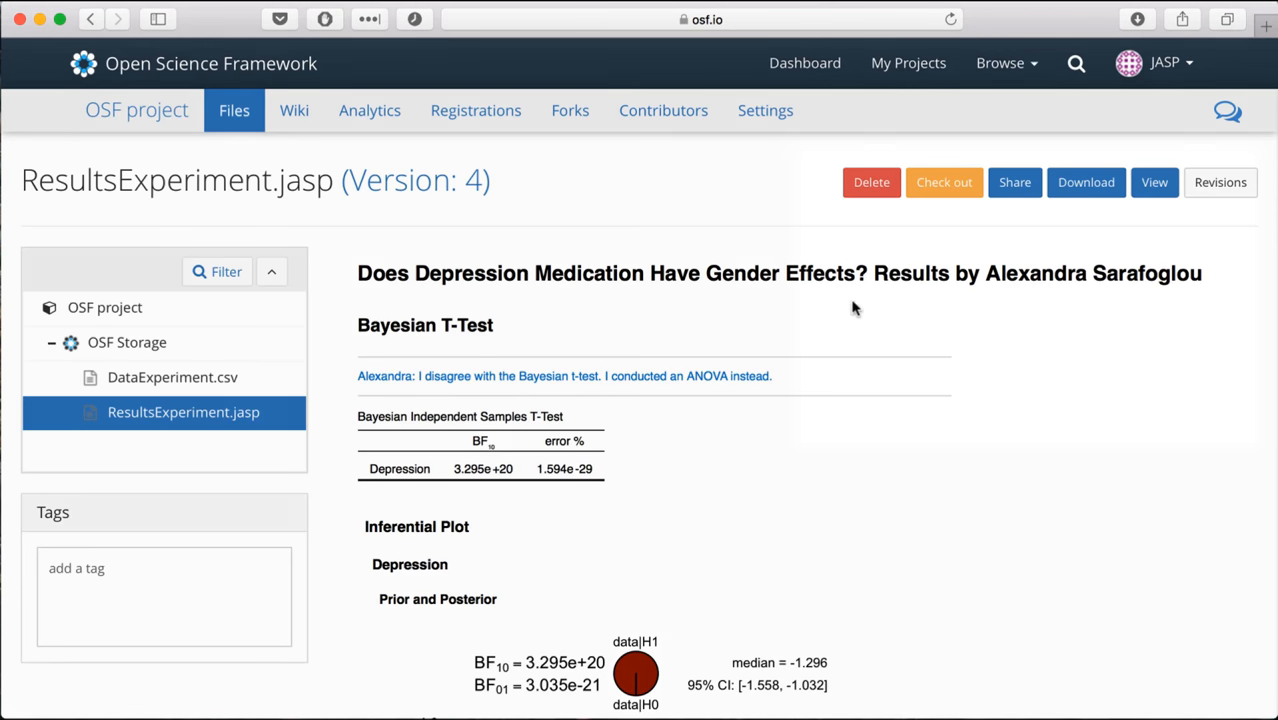
left_click(1014, 182)
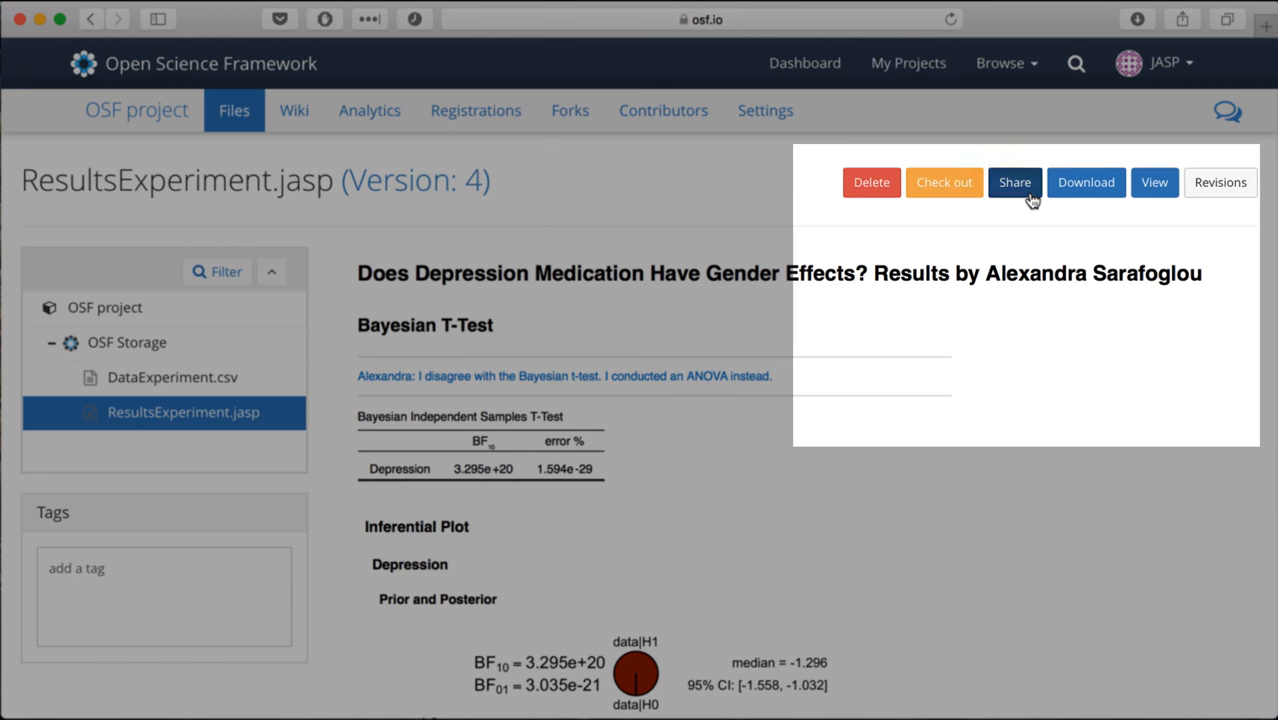
left_click(1014, 182)
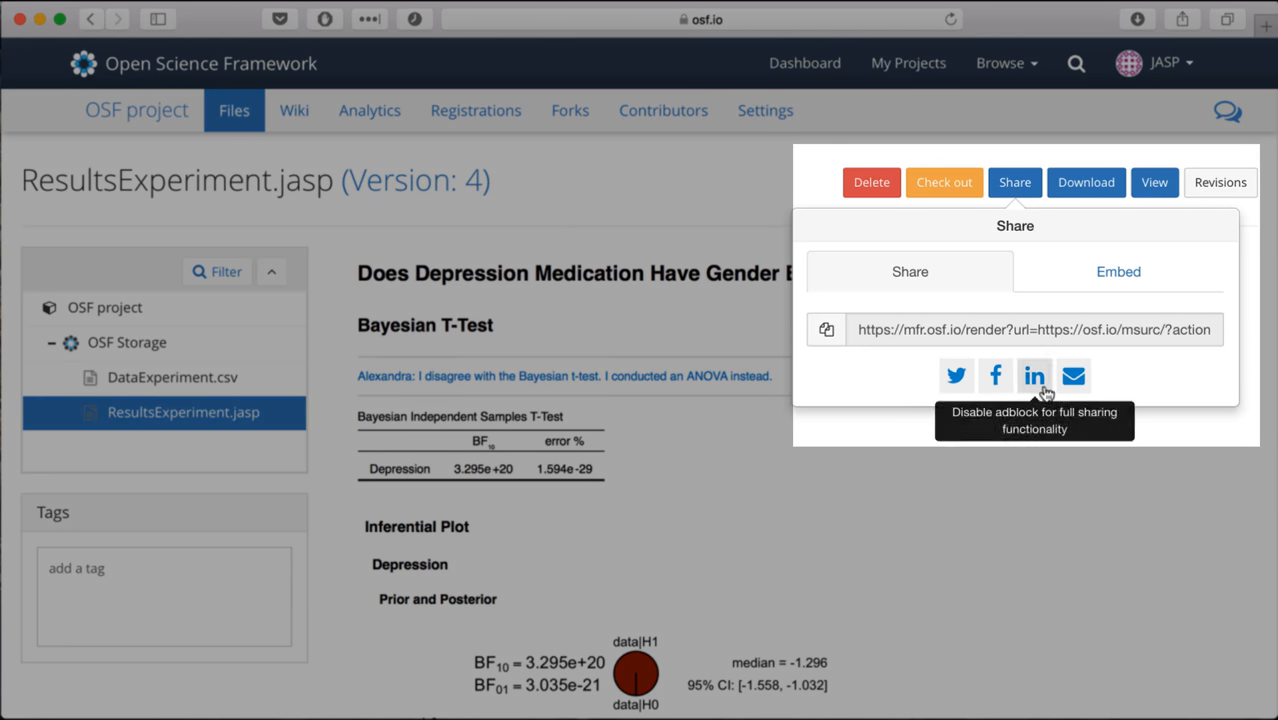